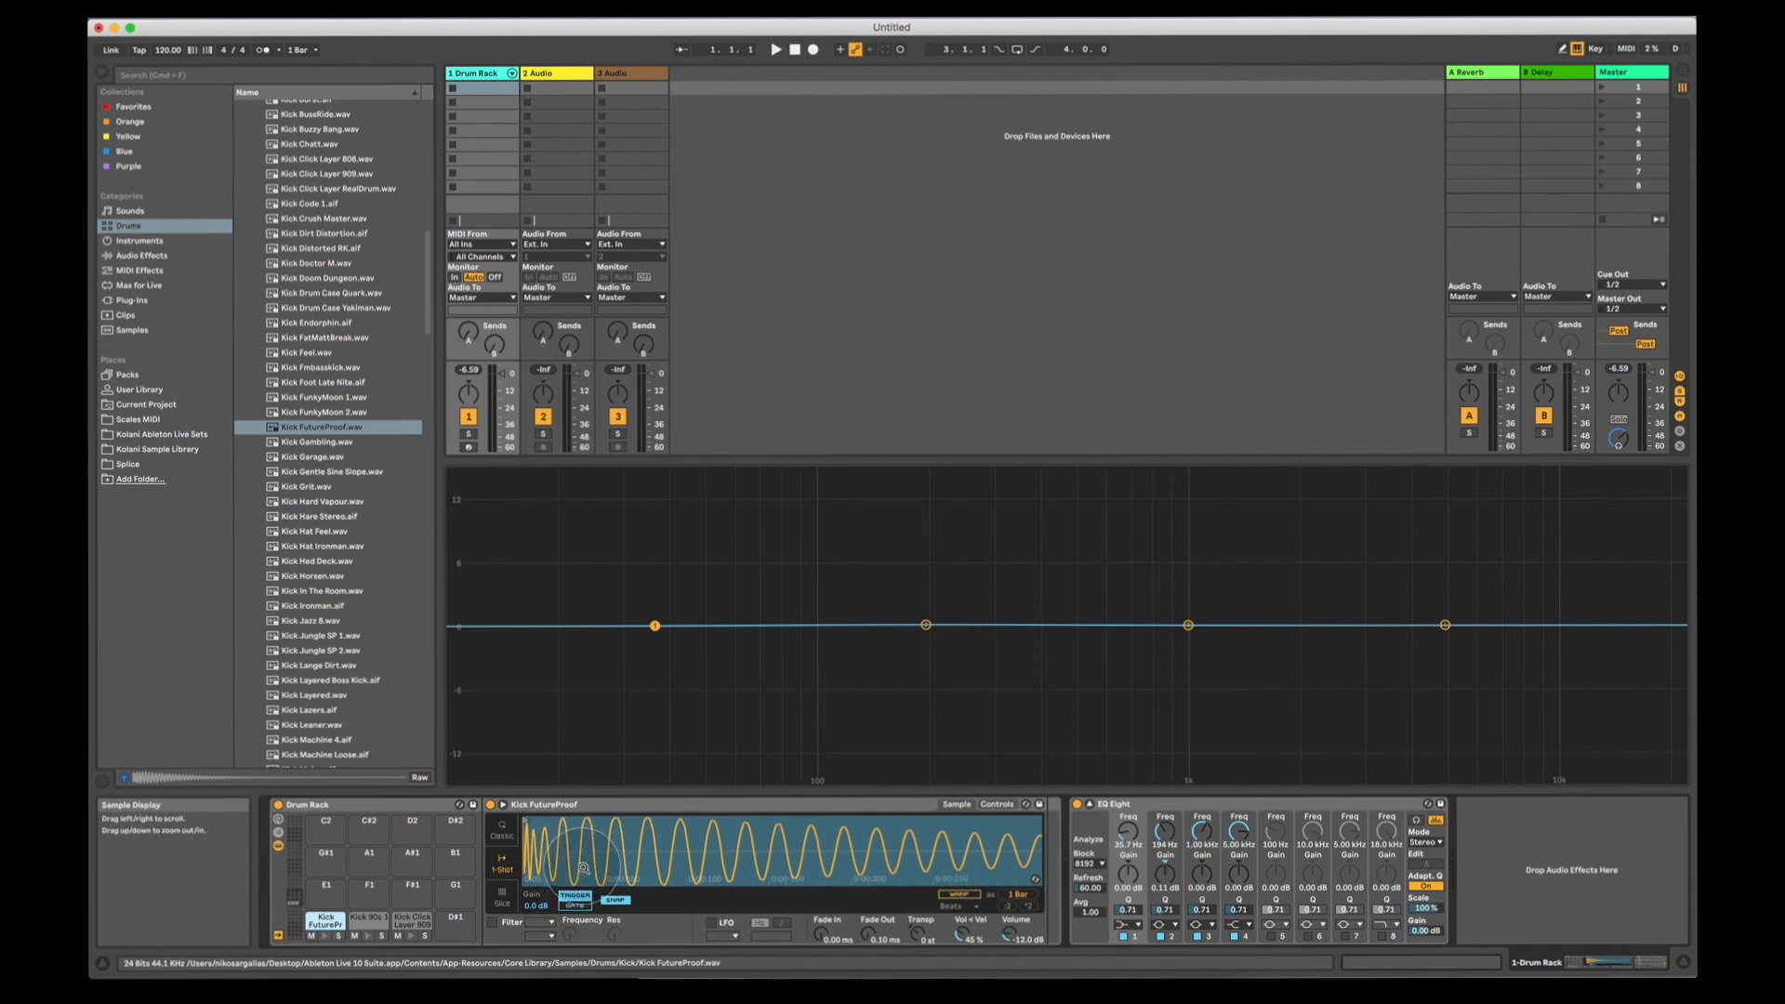
# Audition the Kick FutureProof and Kick Click Layer 909 chains in the Drum Rack
pyautogui.click(324, 921)
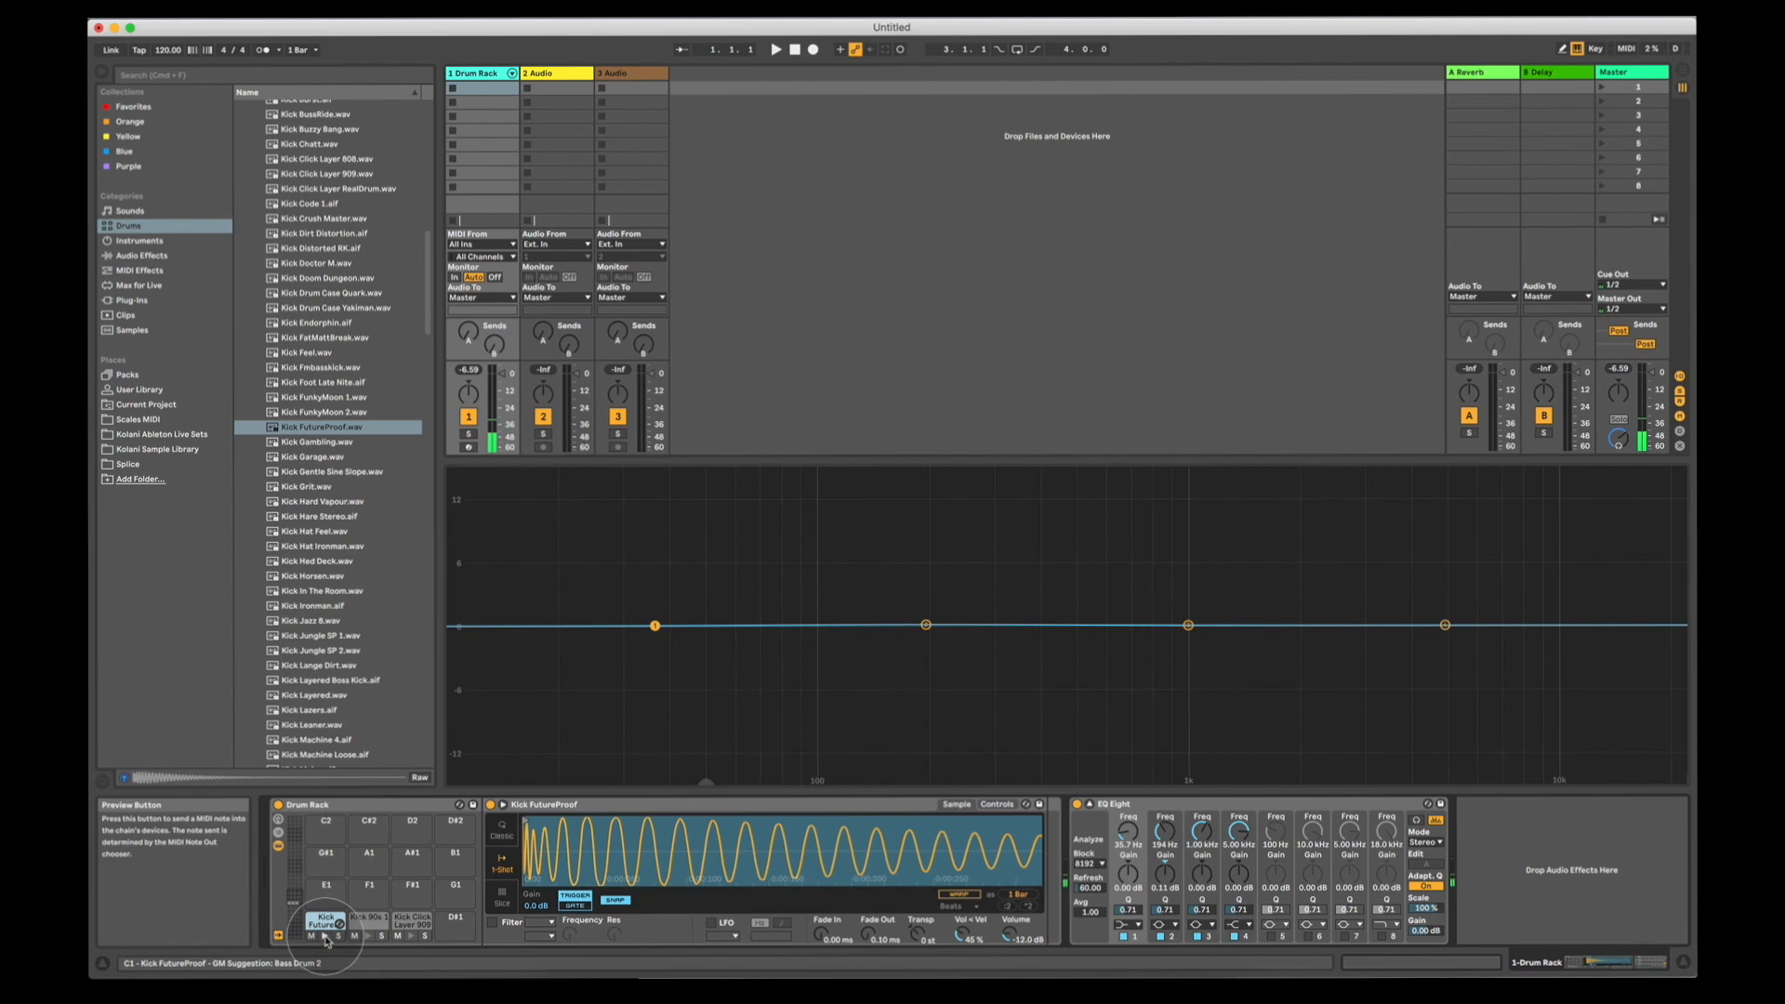
pyautogui.click(366, 922)
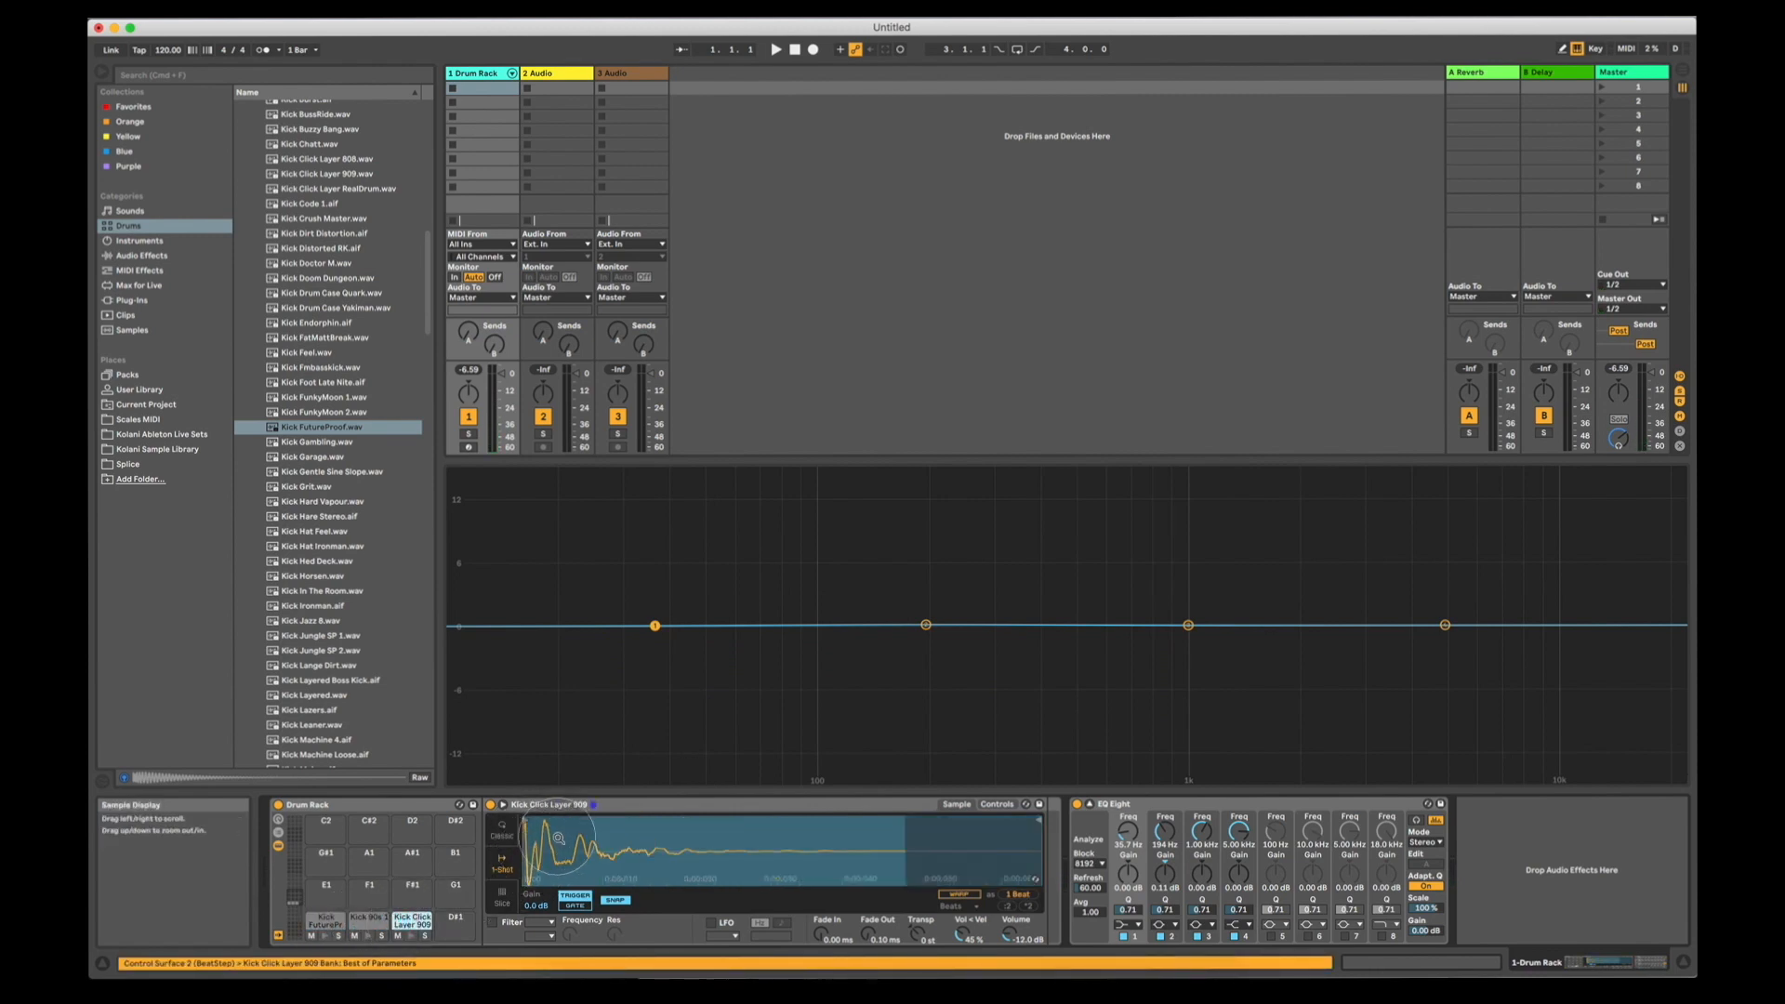
pyautogui.click(325, 919)
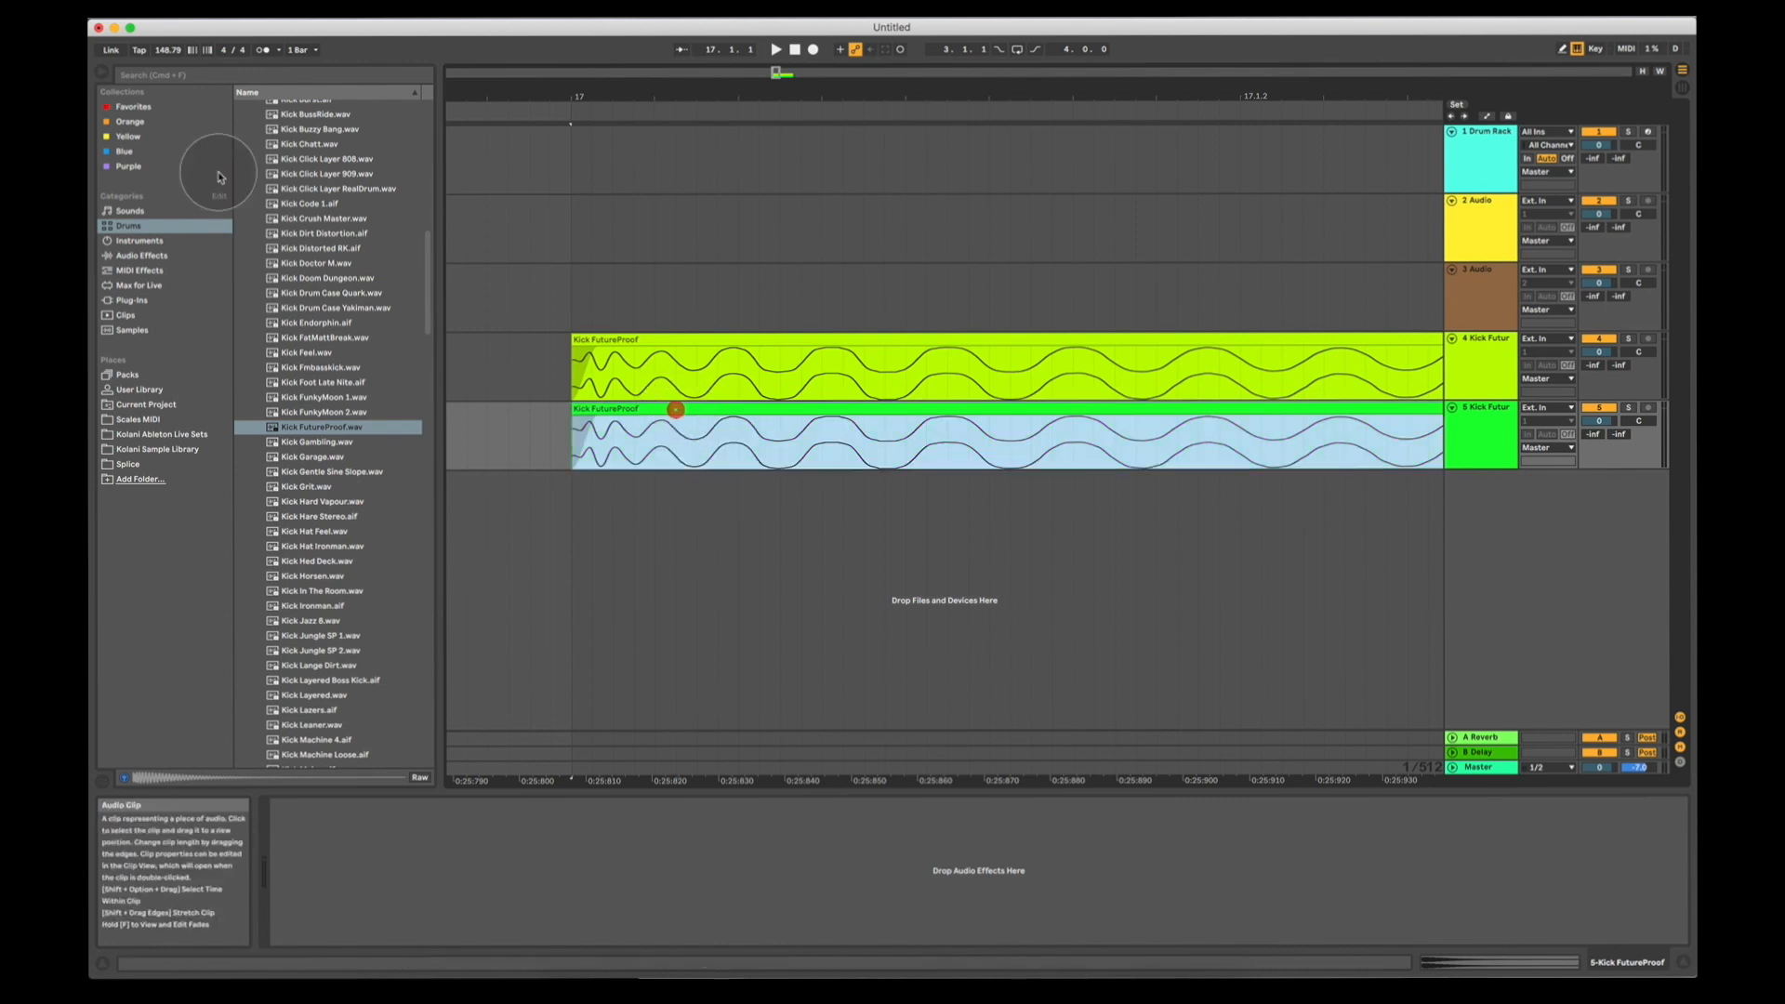
# Add Utility from Audio Effects to track 5, Kick FutureProof
pyautogui.click(140, 255)
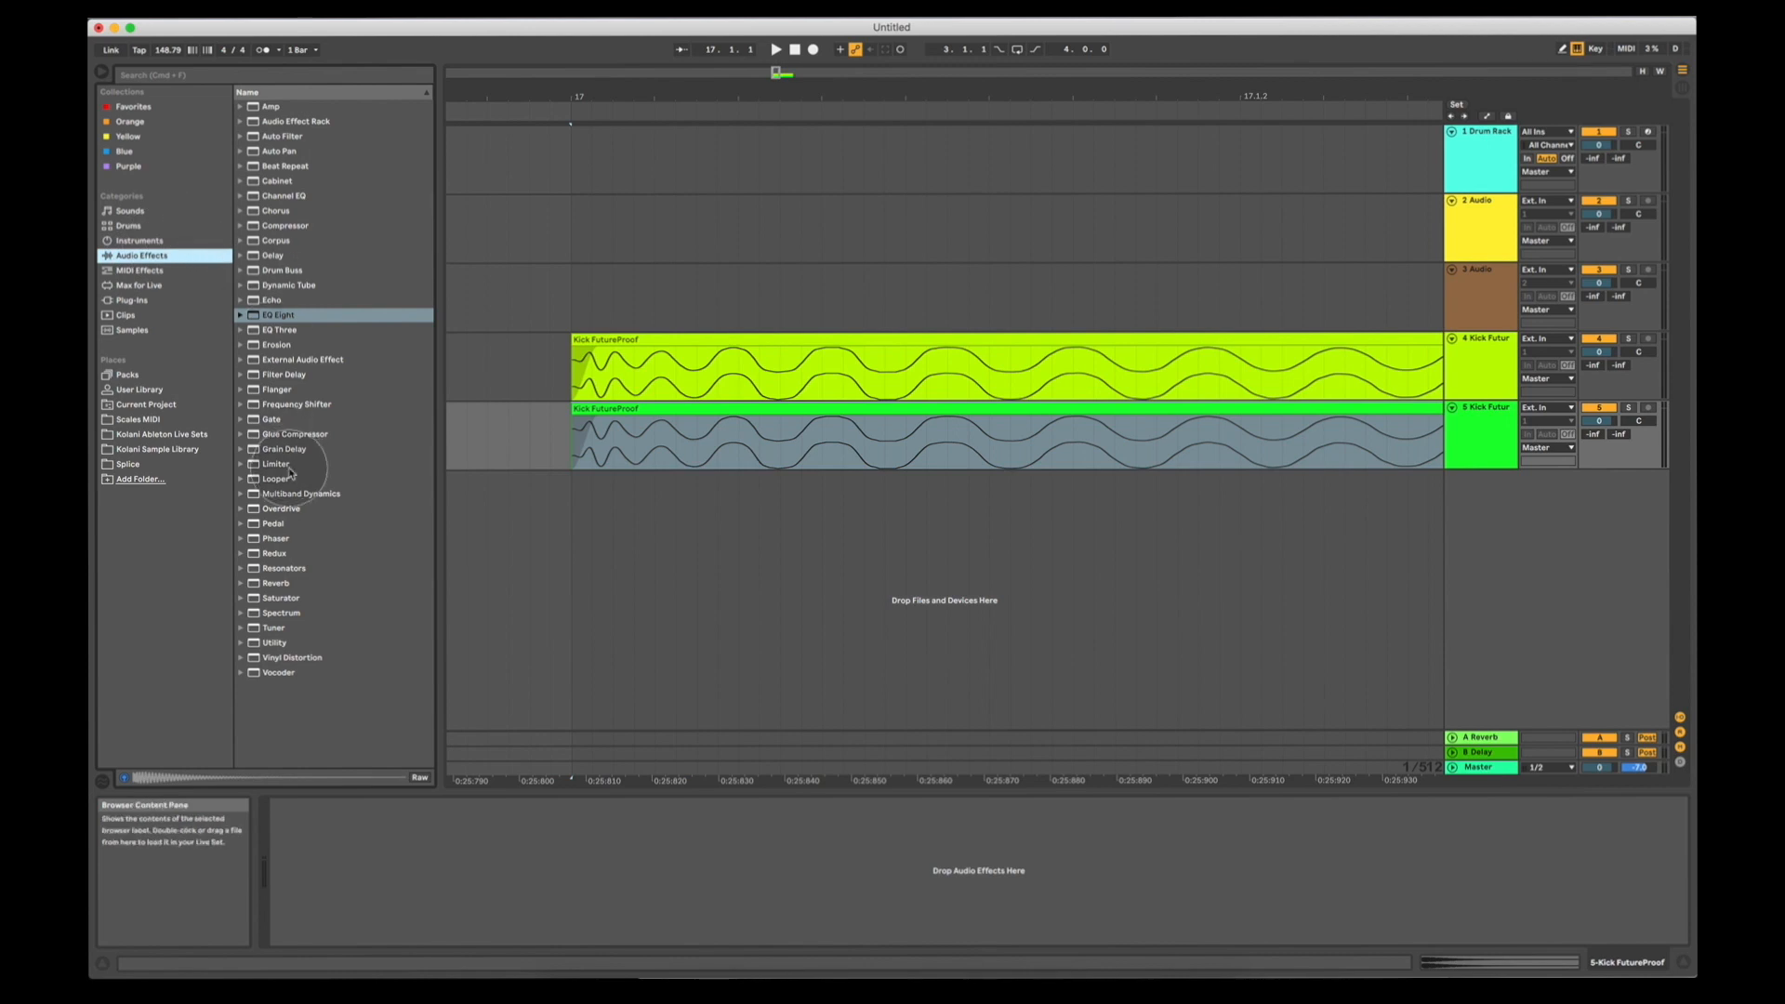
pyautogui.click(278, 643)
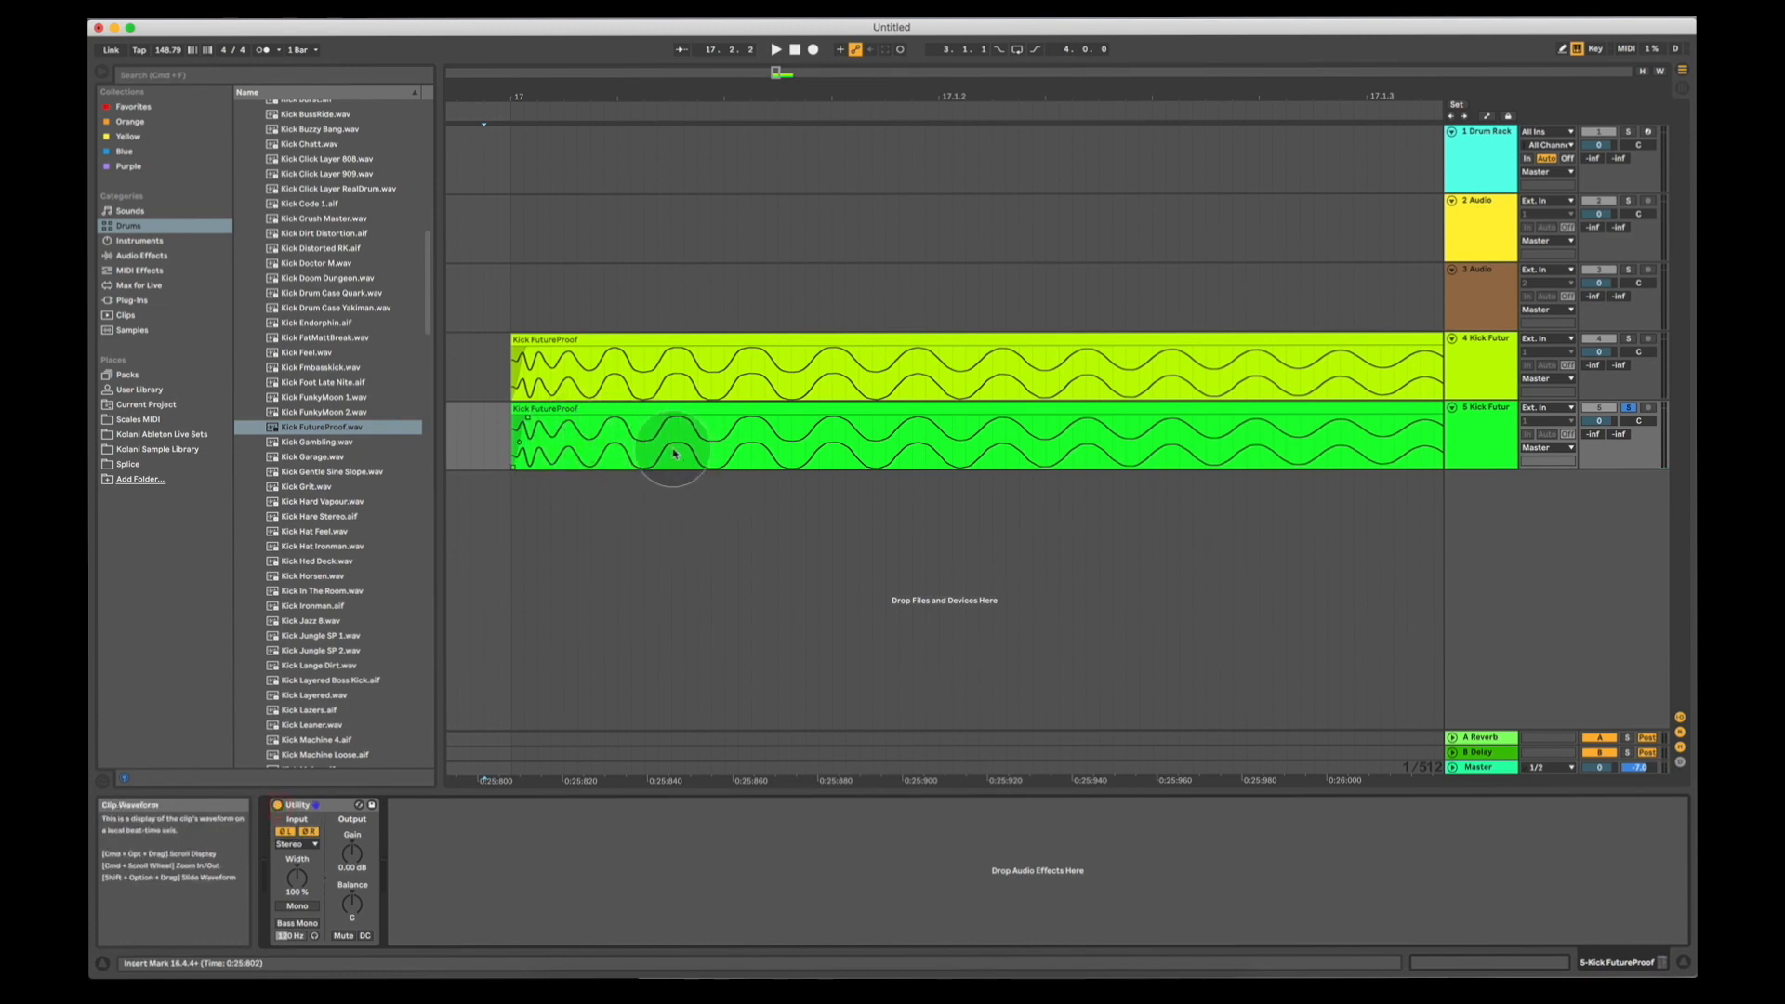
pyautogui.moveTo(655, 635)
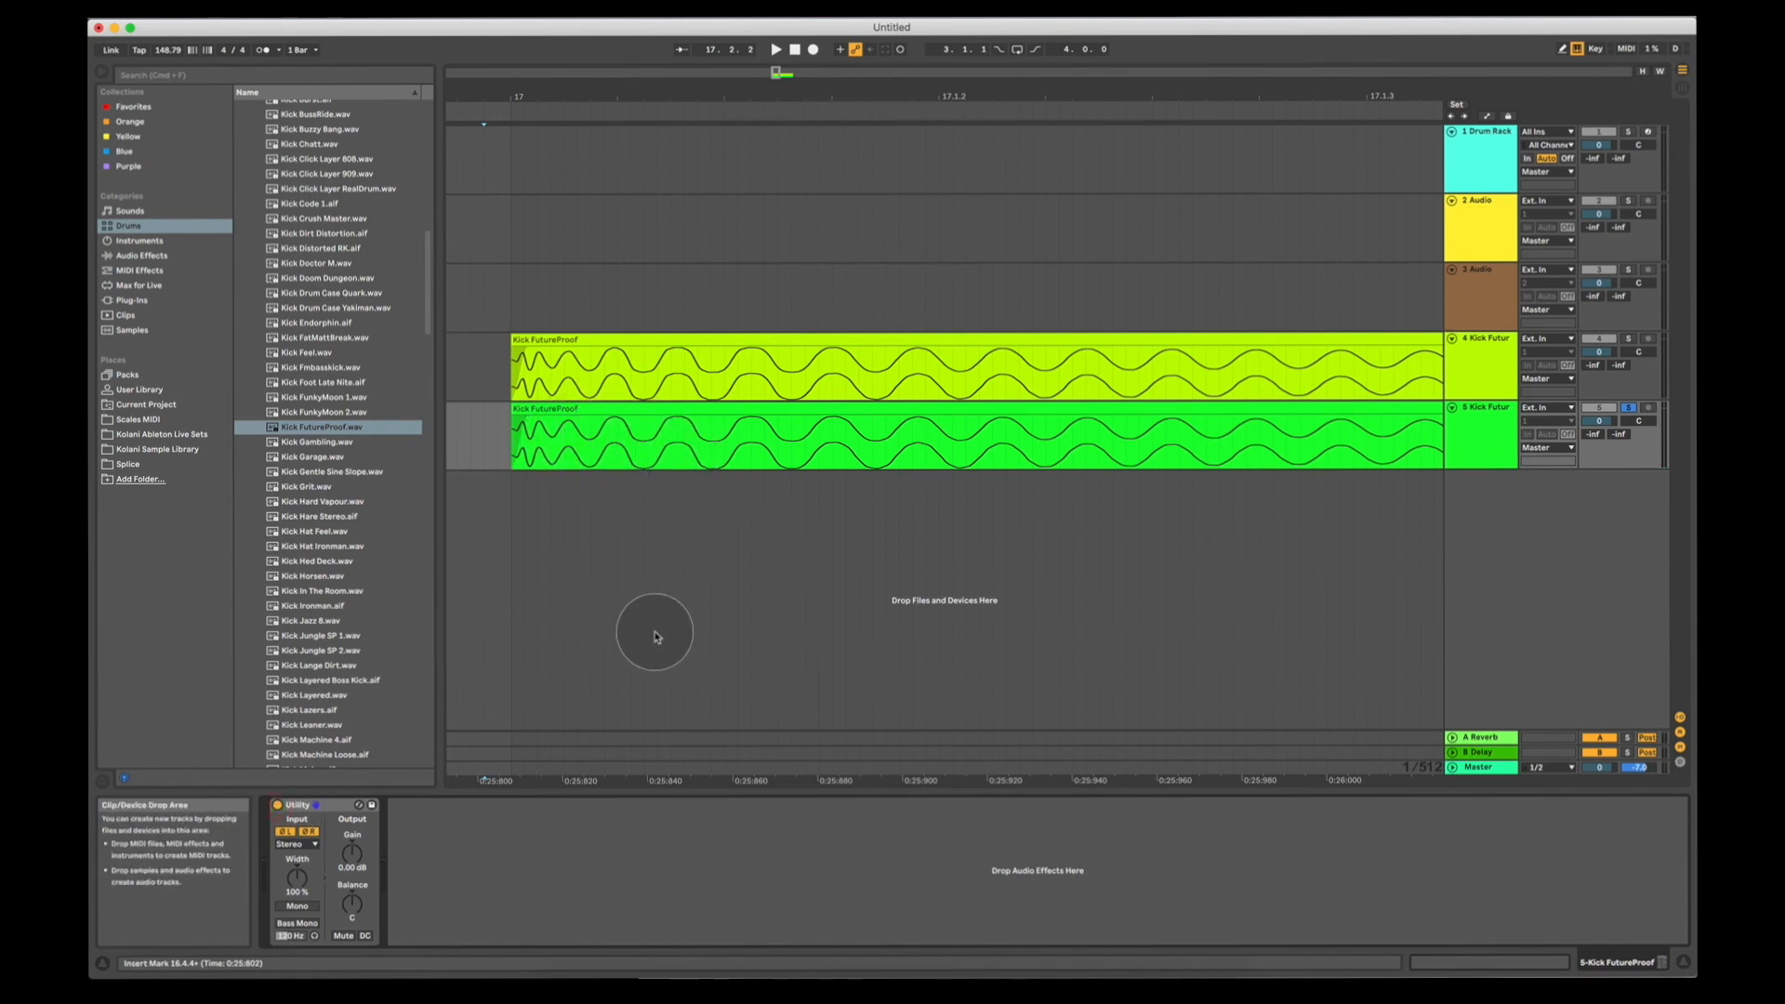
pyautogui.click(775, 49)
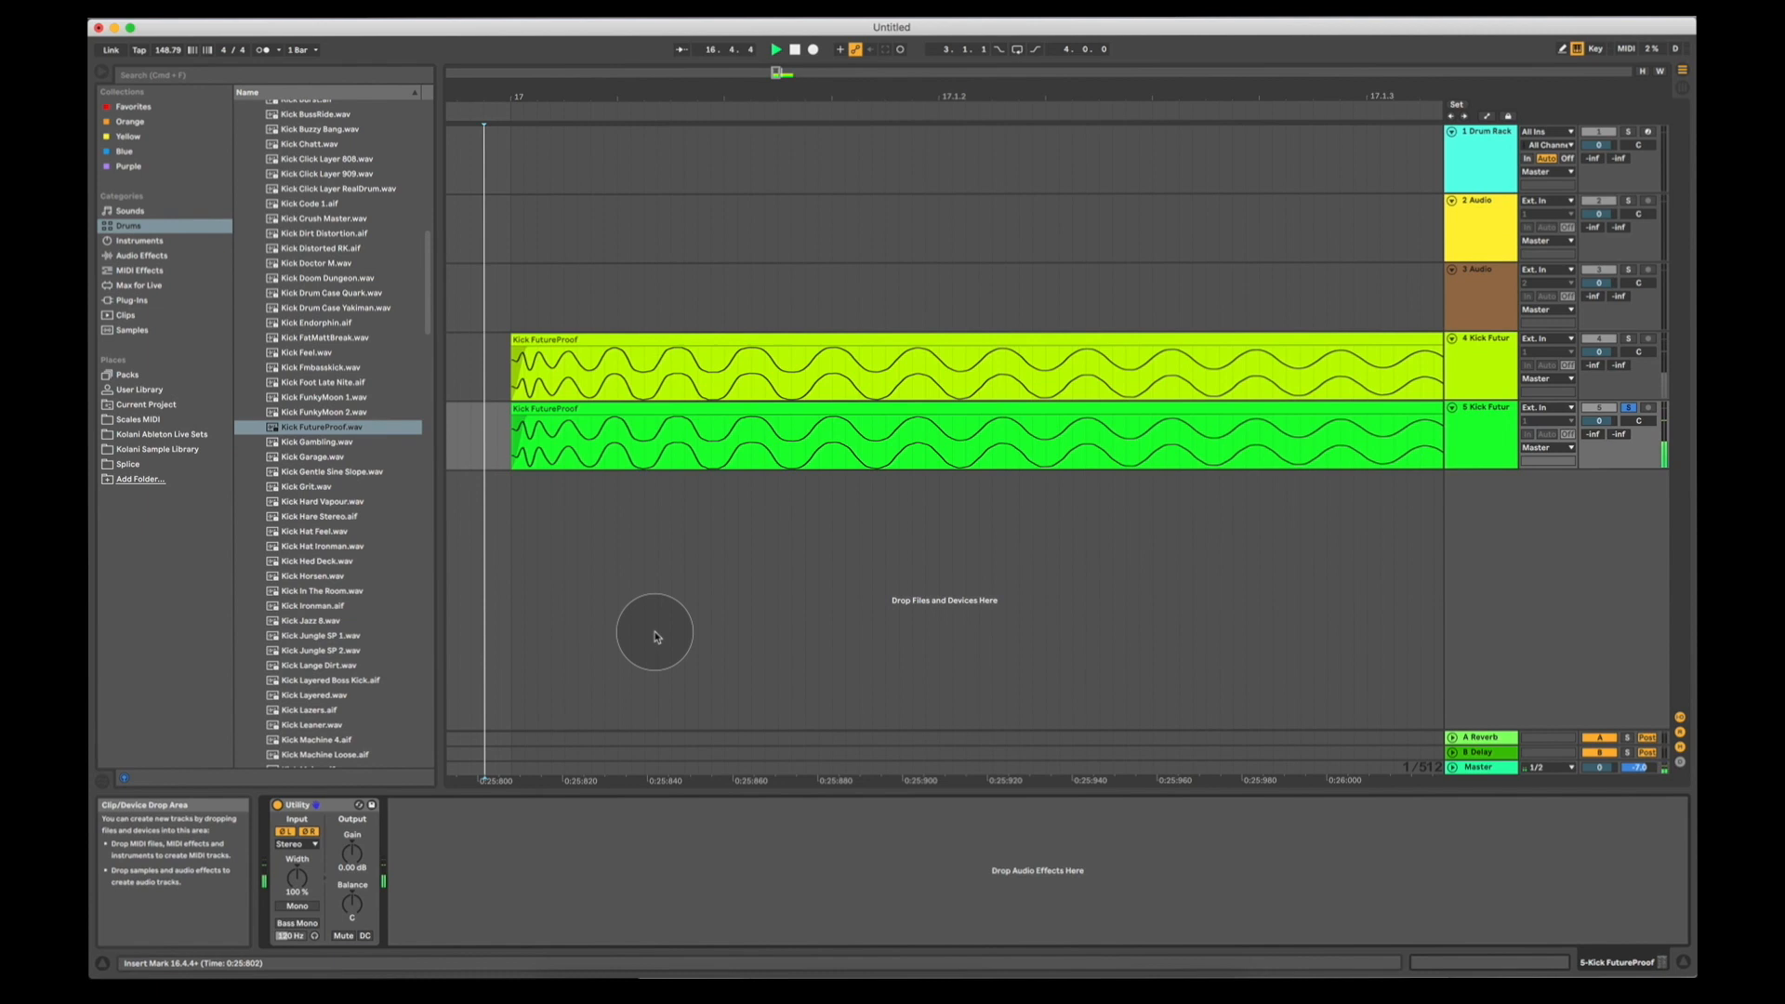
pyautogui.click(776, 49)
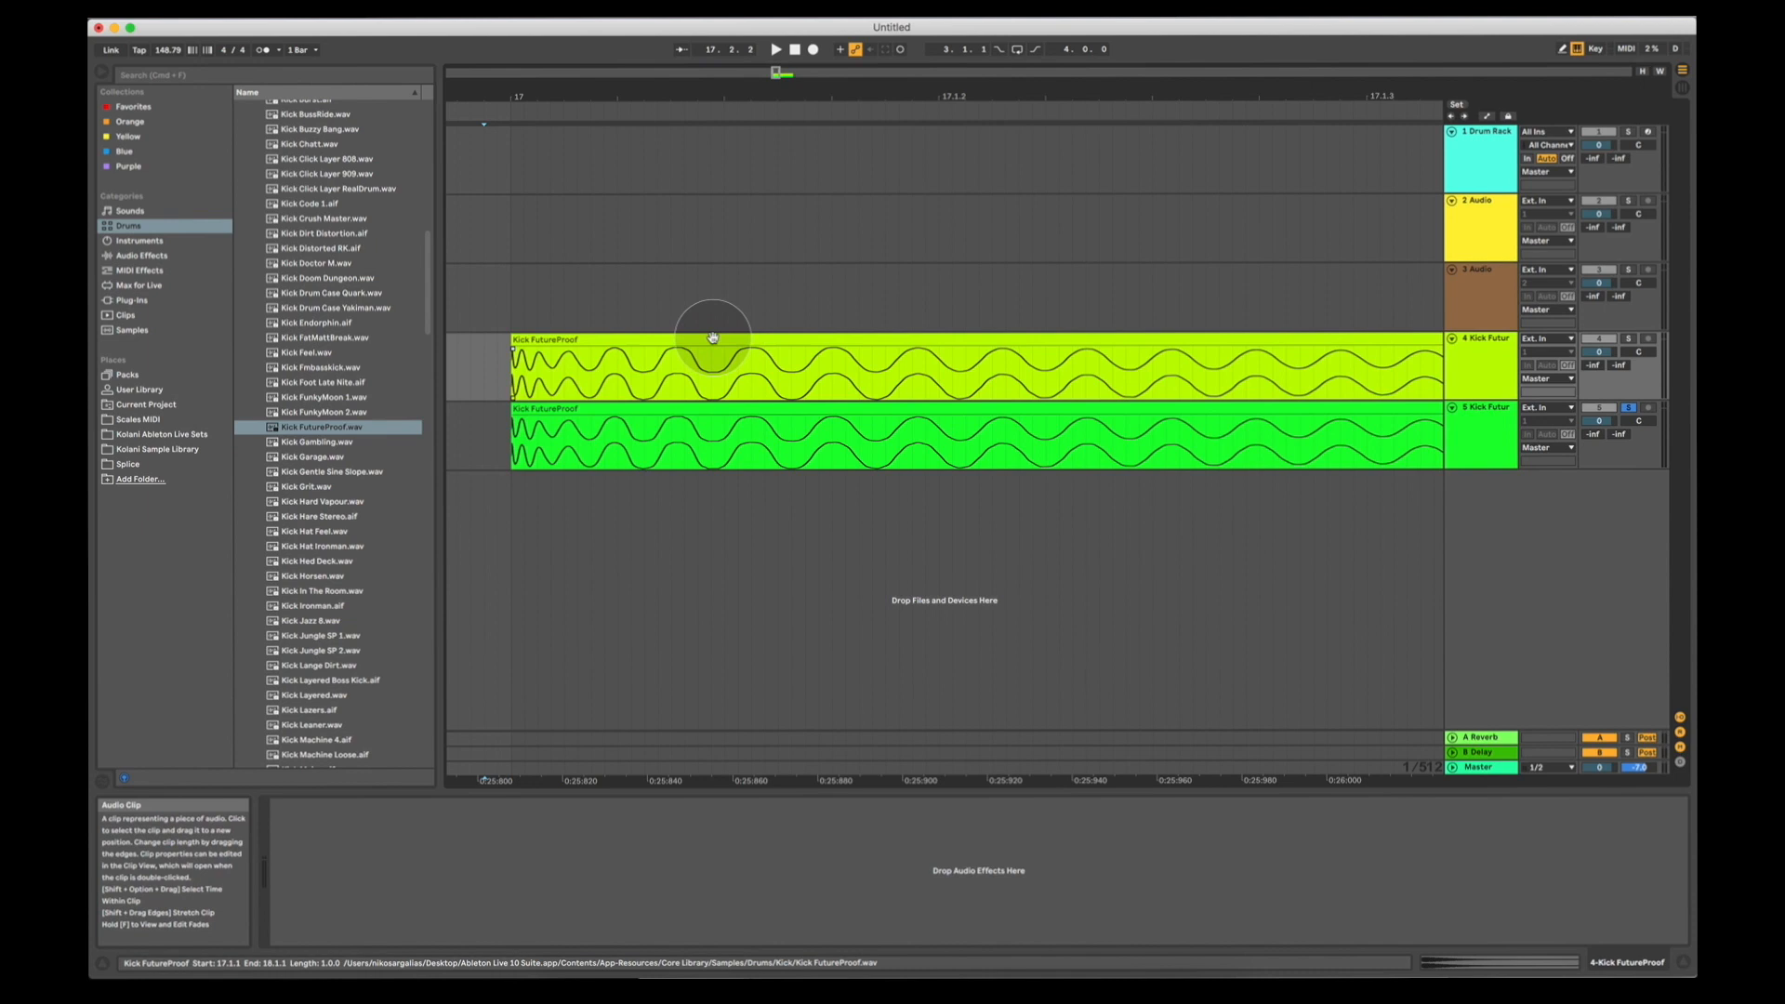
pyautogui.click(695, 436)
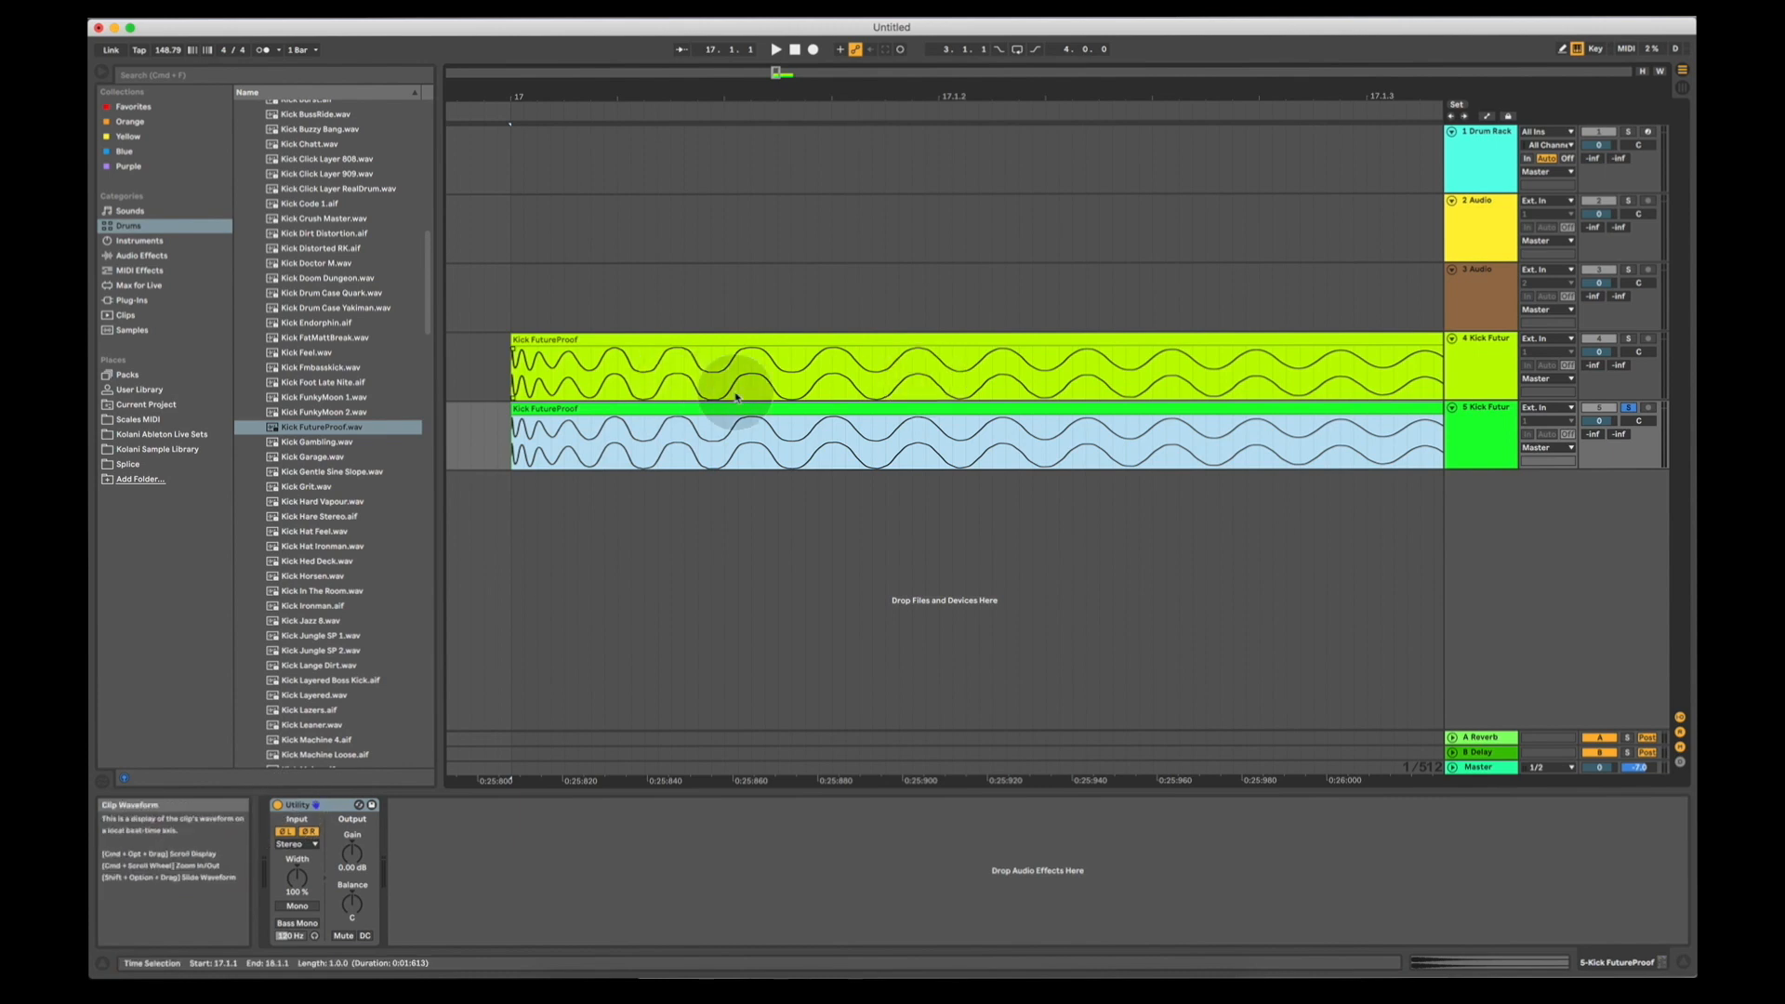
pyautogui.moveTo(755, 426)
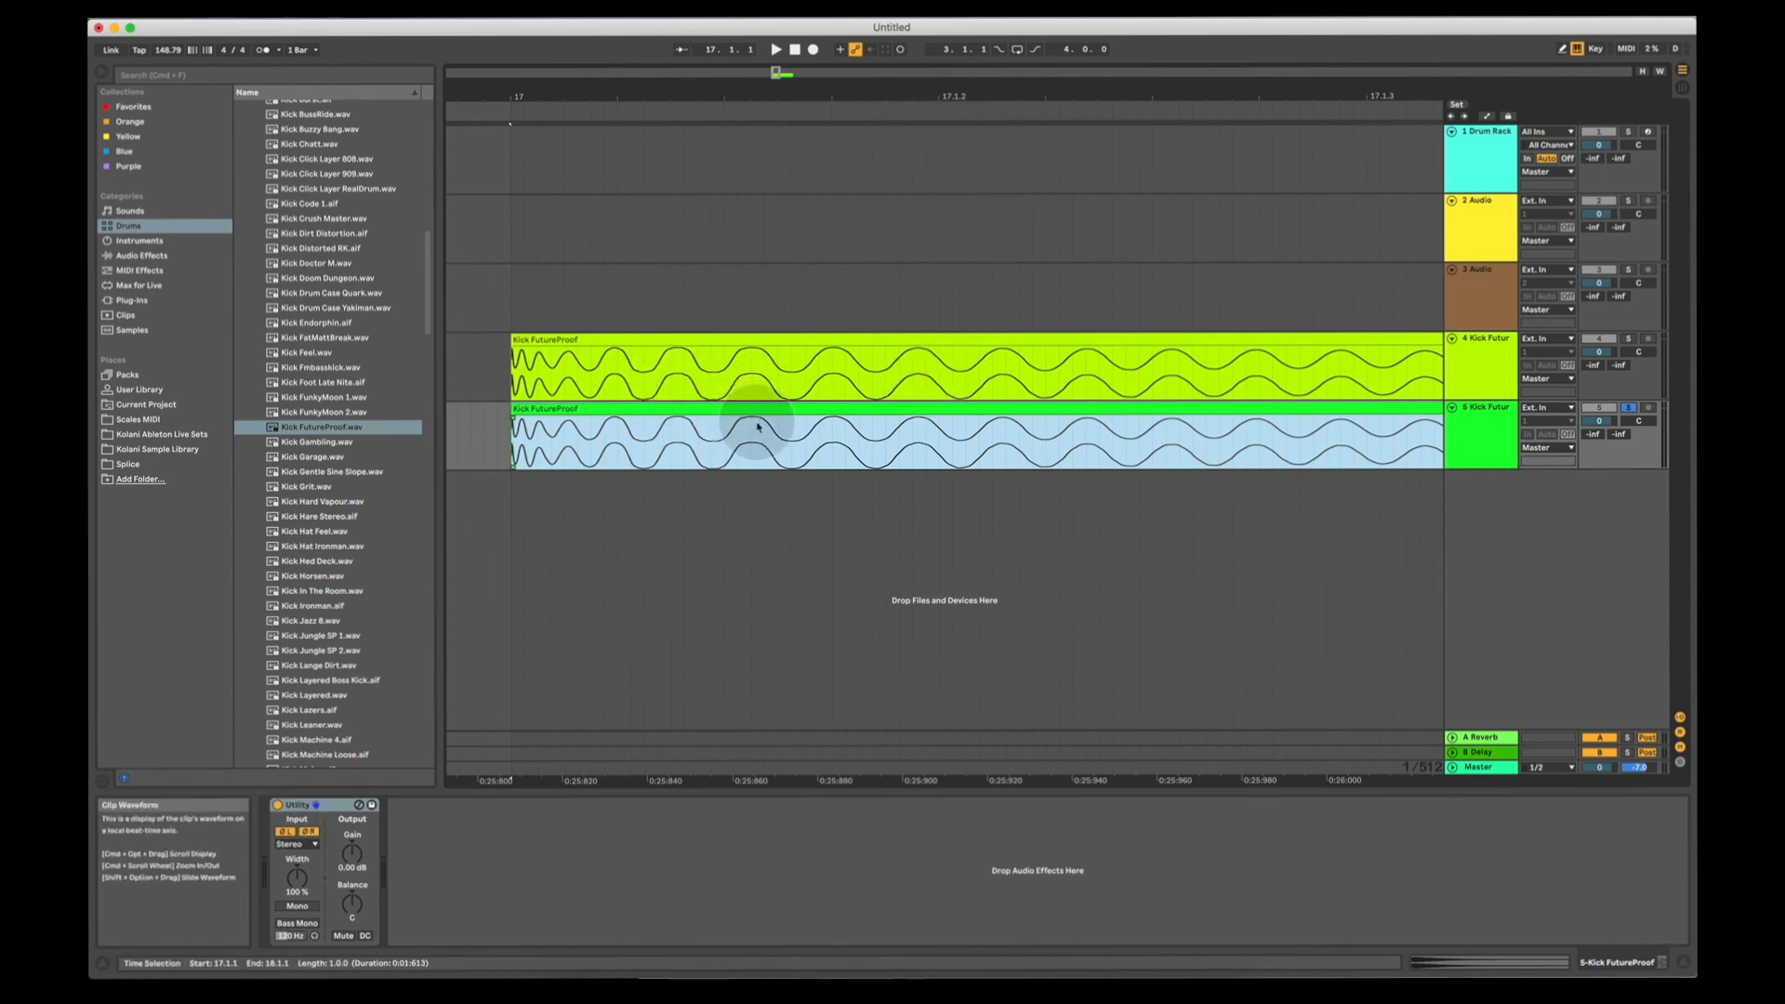
# Freeze track 5 so its clip becomes Kick FutureProof (Freeze)
pyautogui.rightClick(1482, 407)
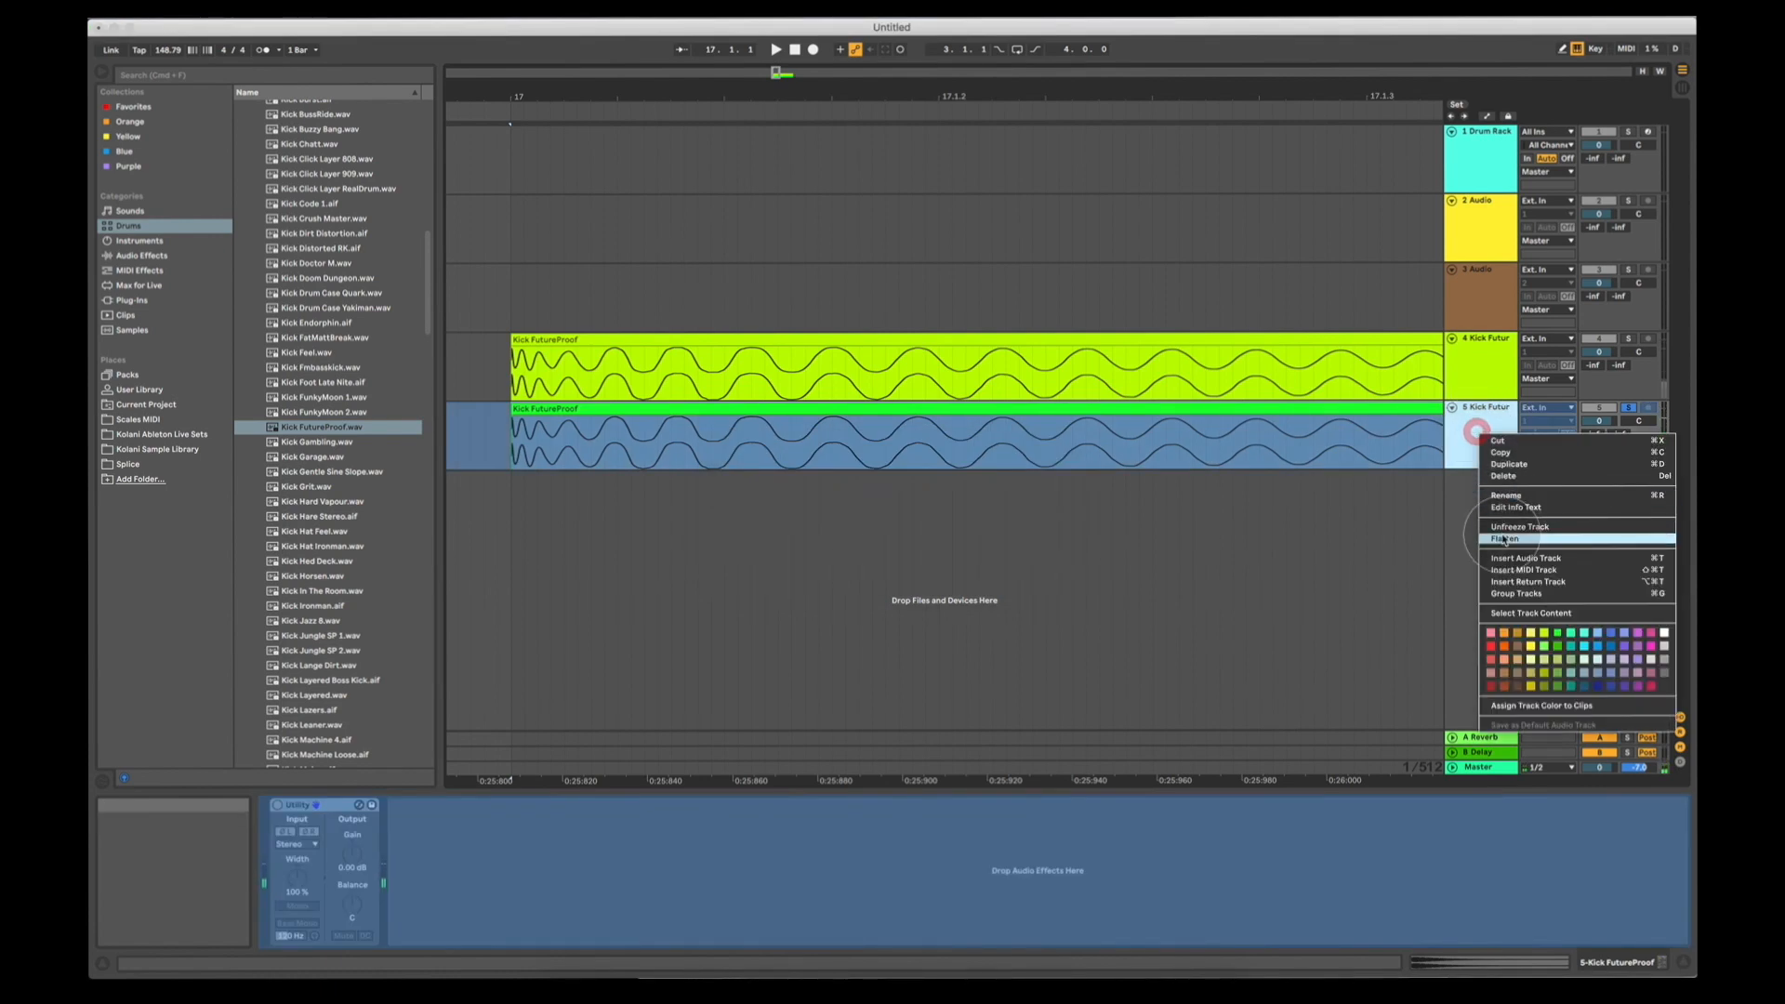
pyautogui.click(1502, 538)
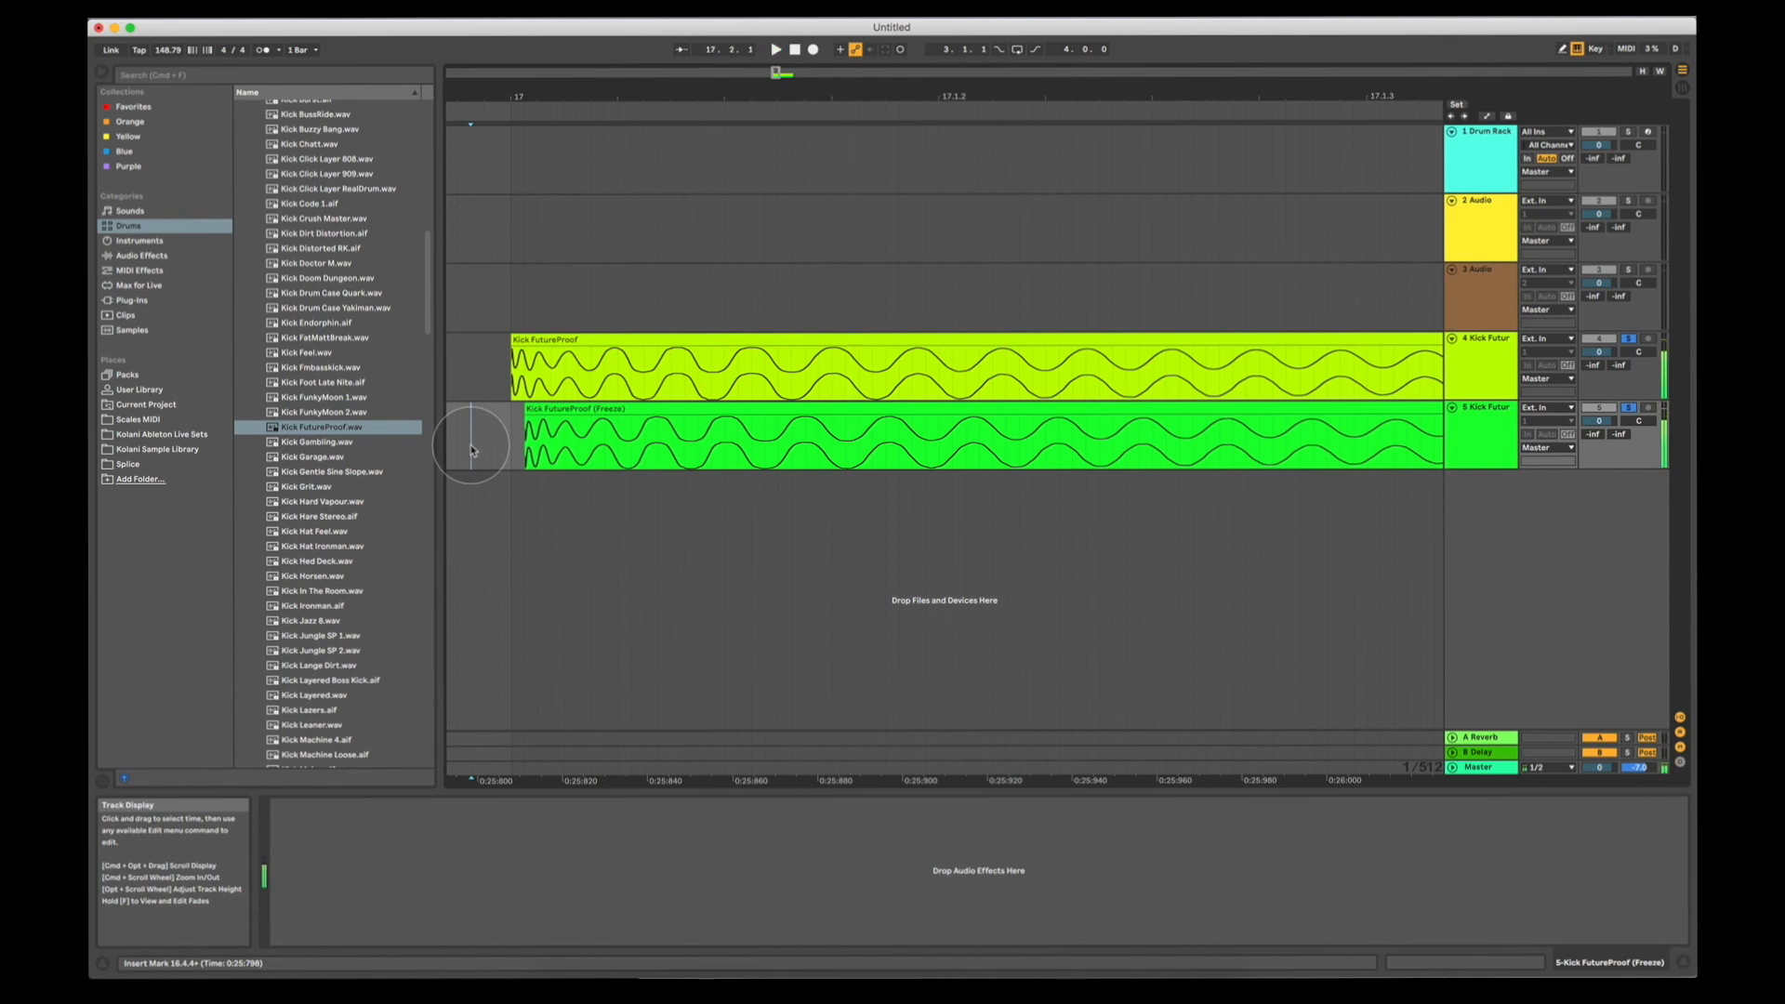
# Select the kick tracks for grouping and browse Audio Effects for EQ Eight
pyautogui.click(621, 423)
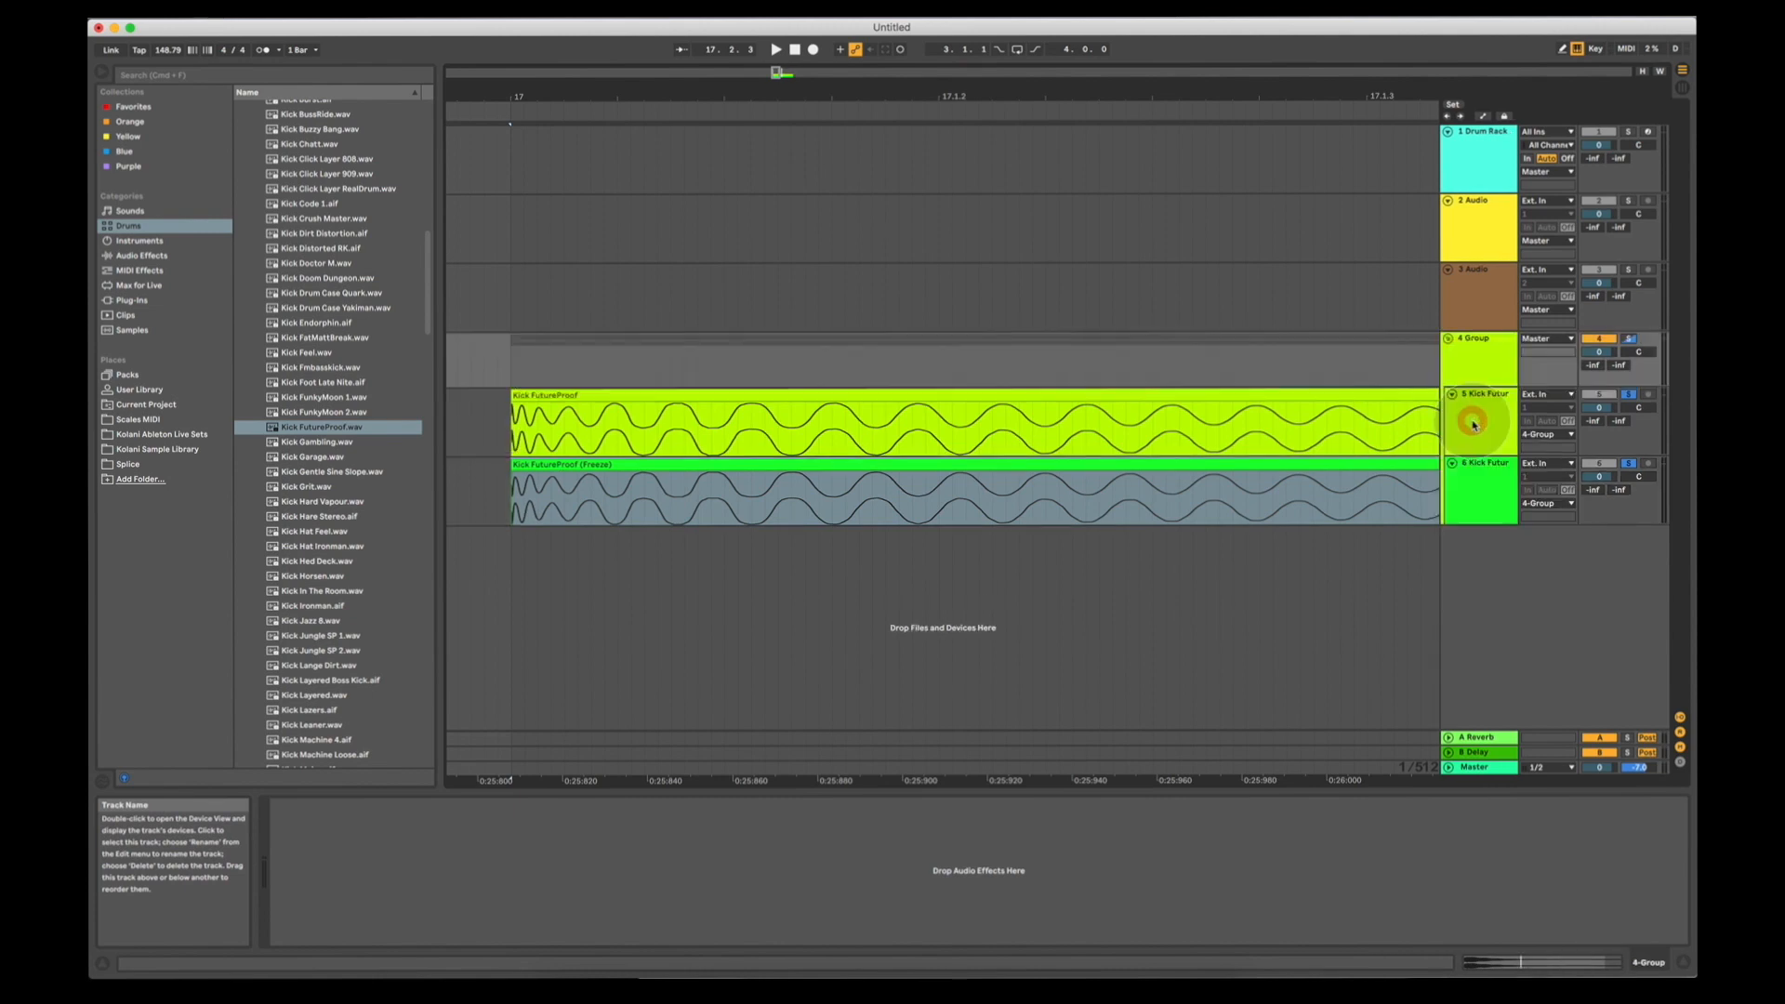
pyautogui.click(142, 254)
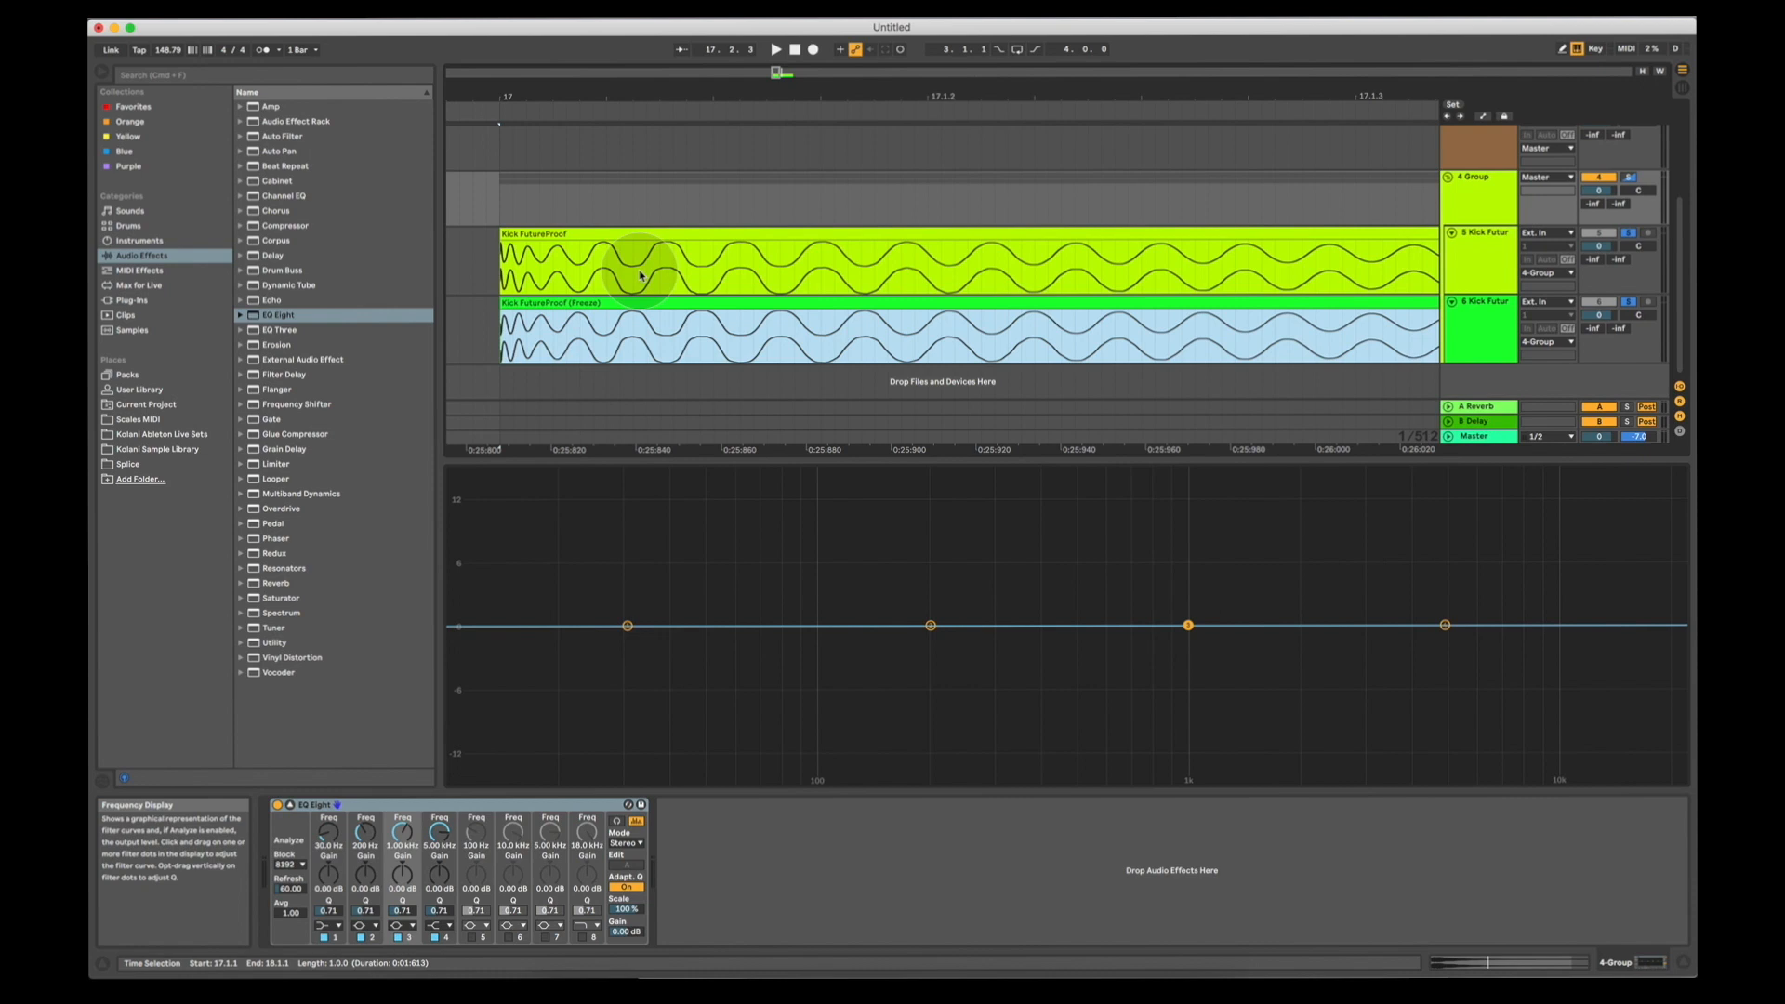
pyautogui.click(552, 304)
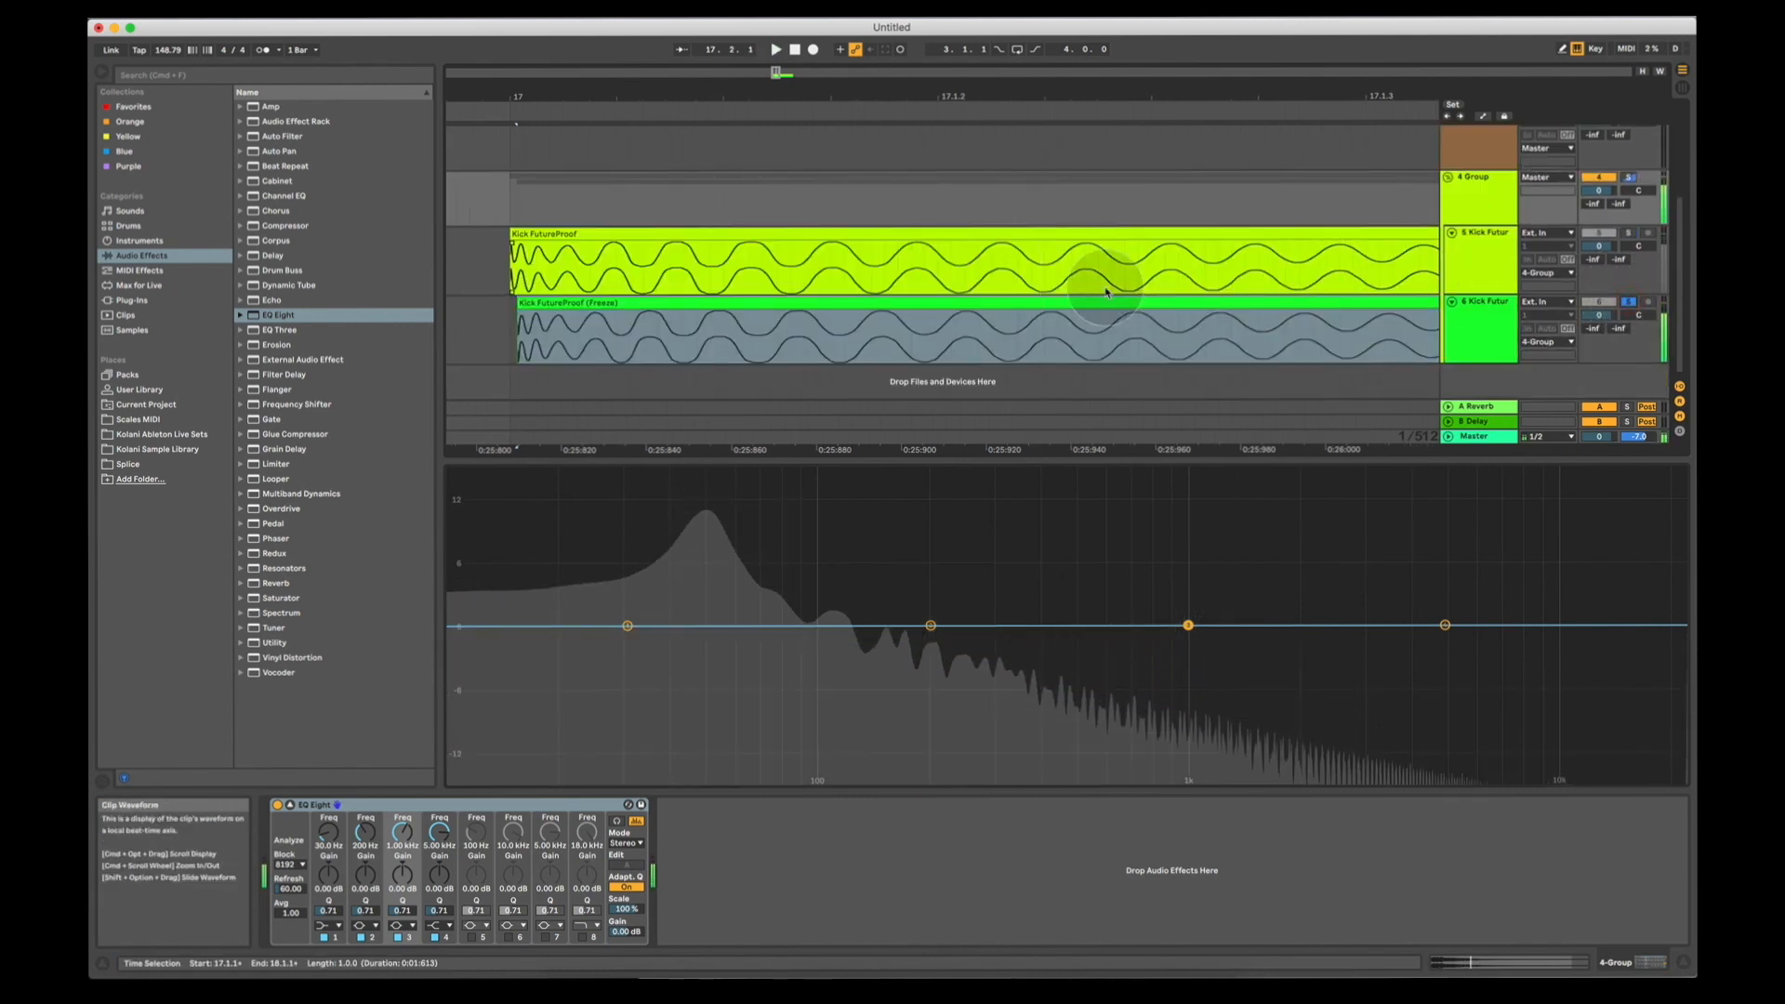
pyautogui.click(883, 304)
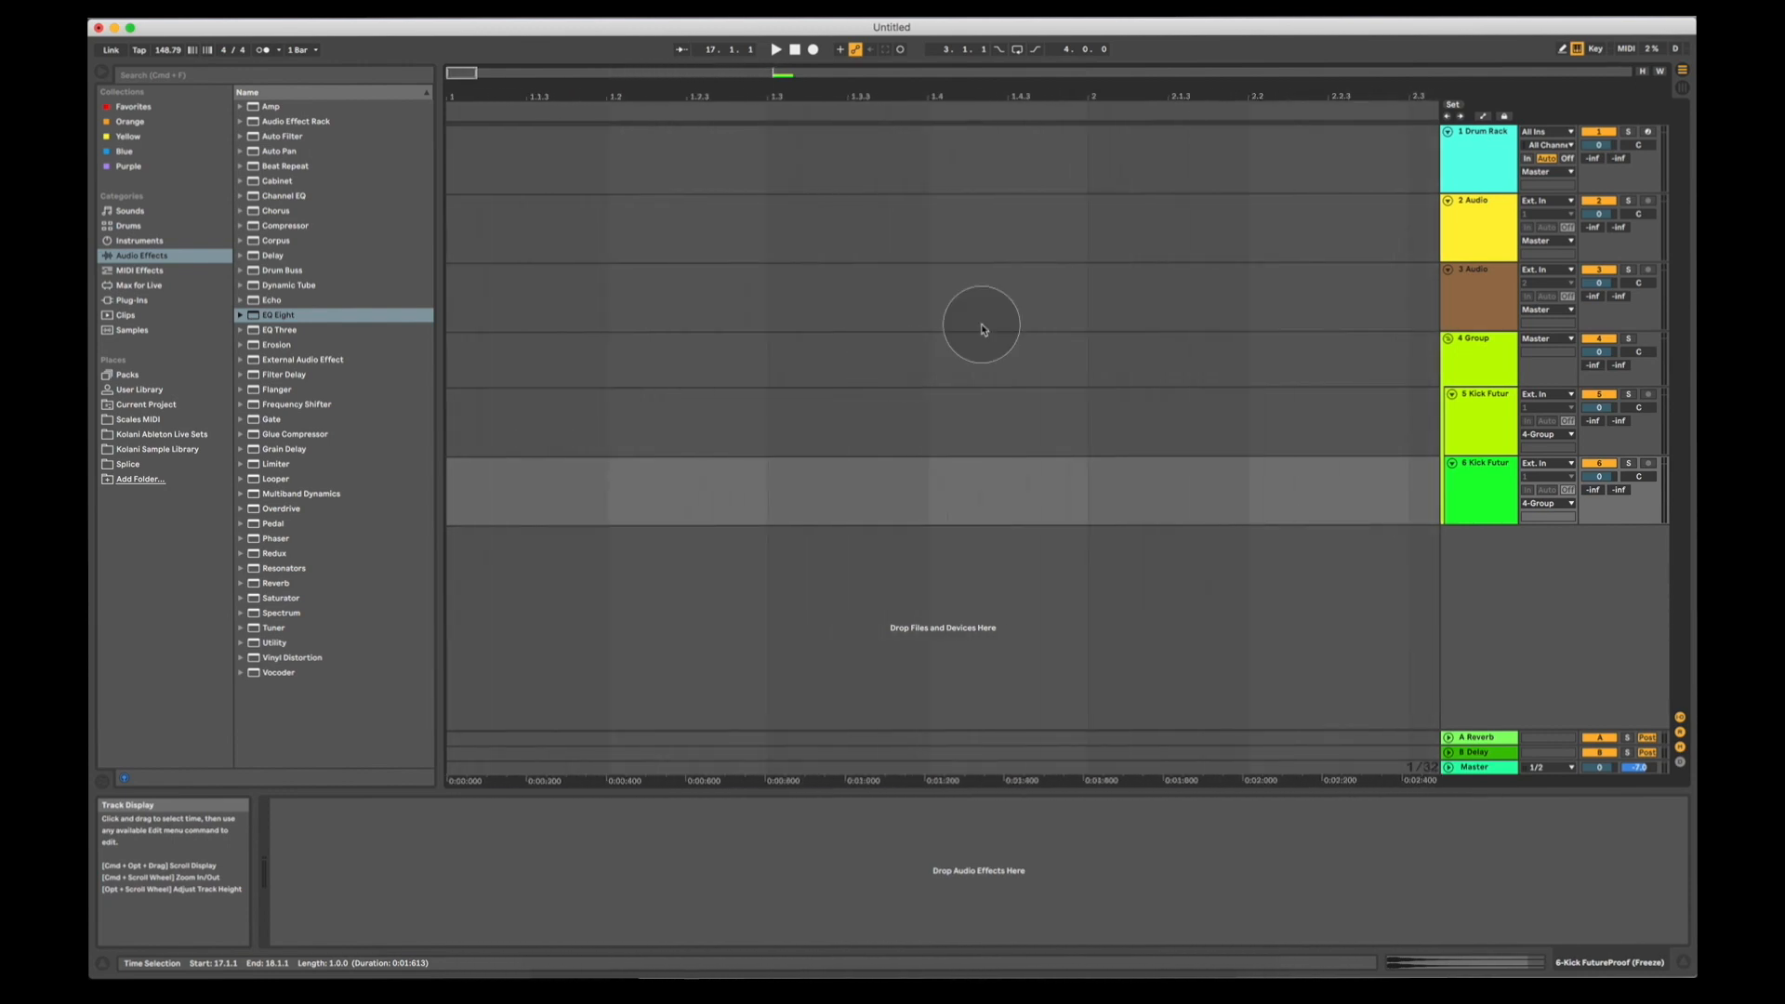
# Select the Drum Rack clip, start playback, and set the tempo to 126 BPM
pyautogui.click(1480, 159)
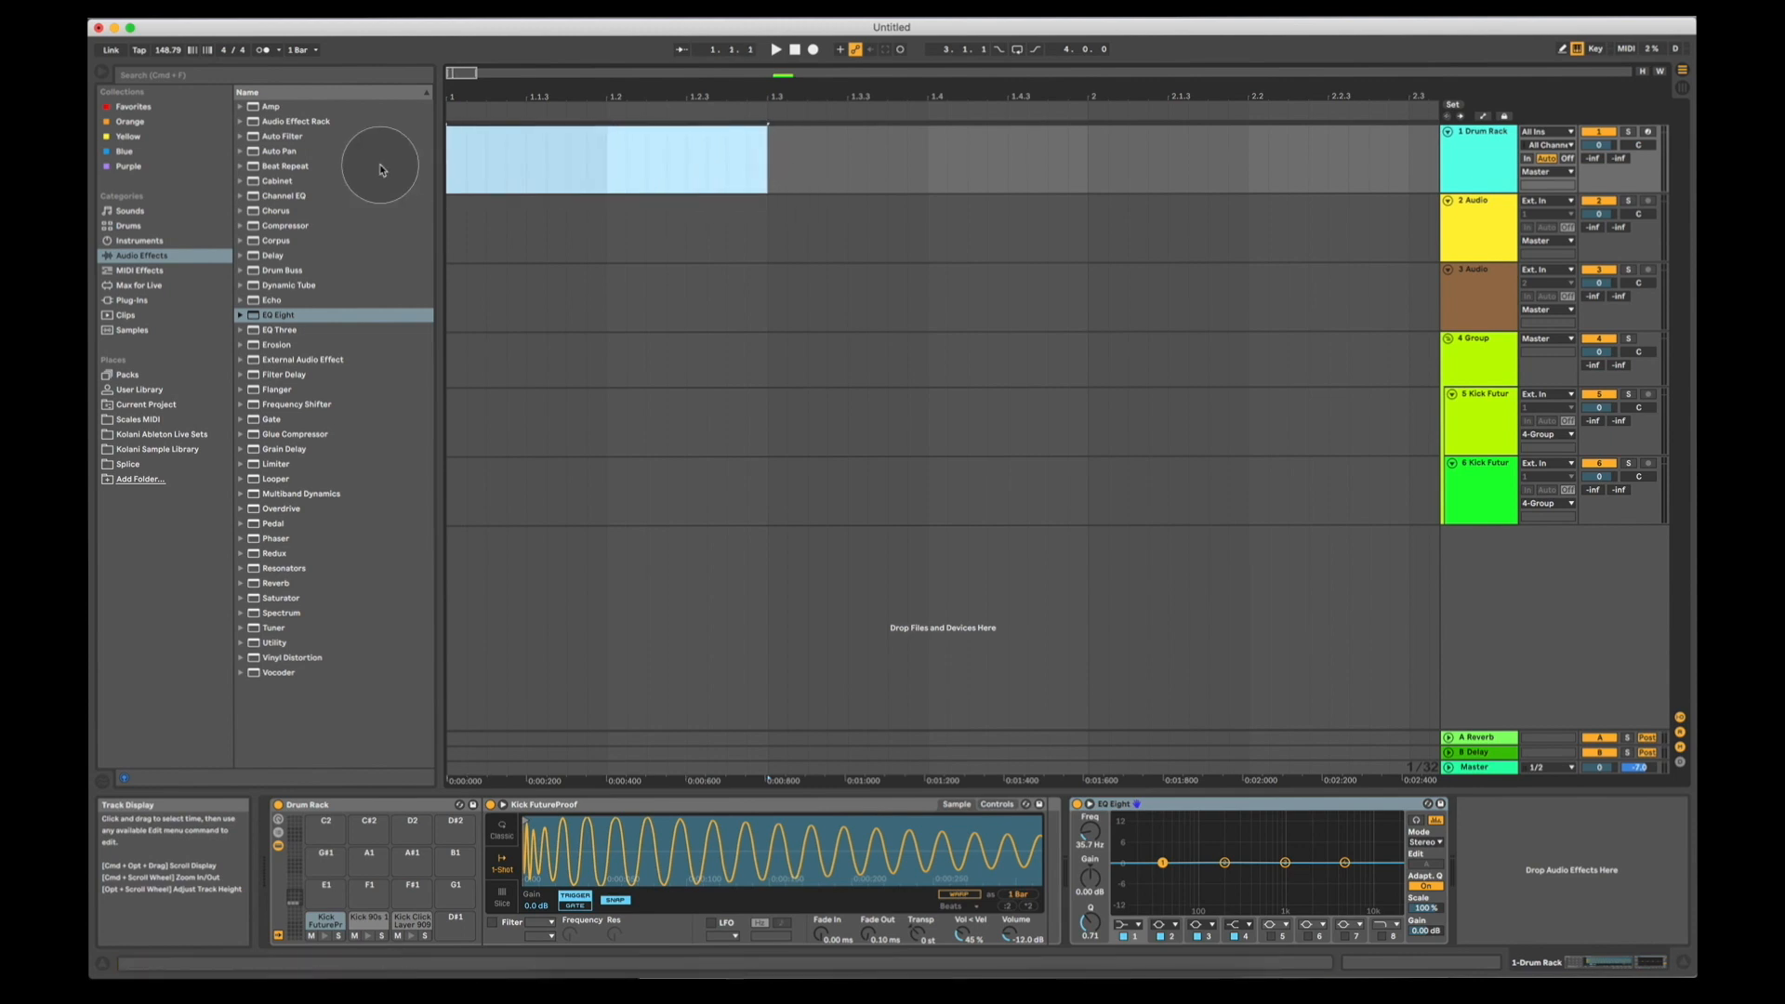
pyautogui.rightClick(512, 163)
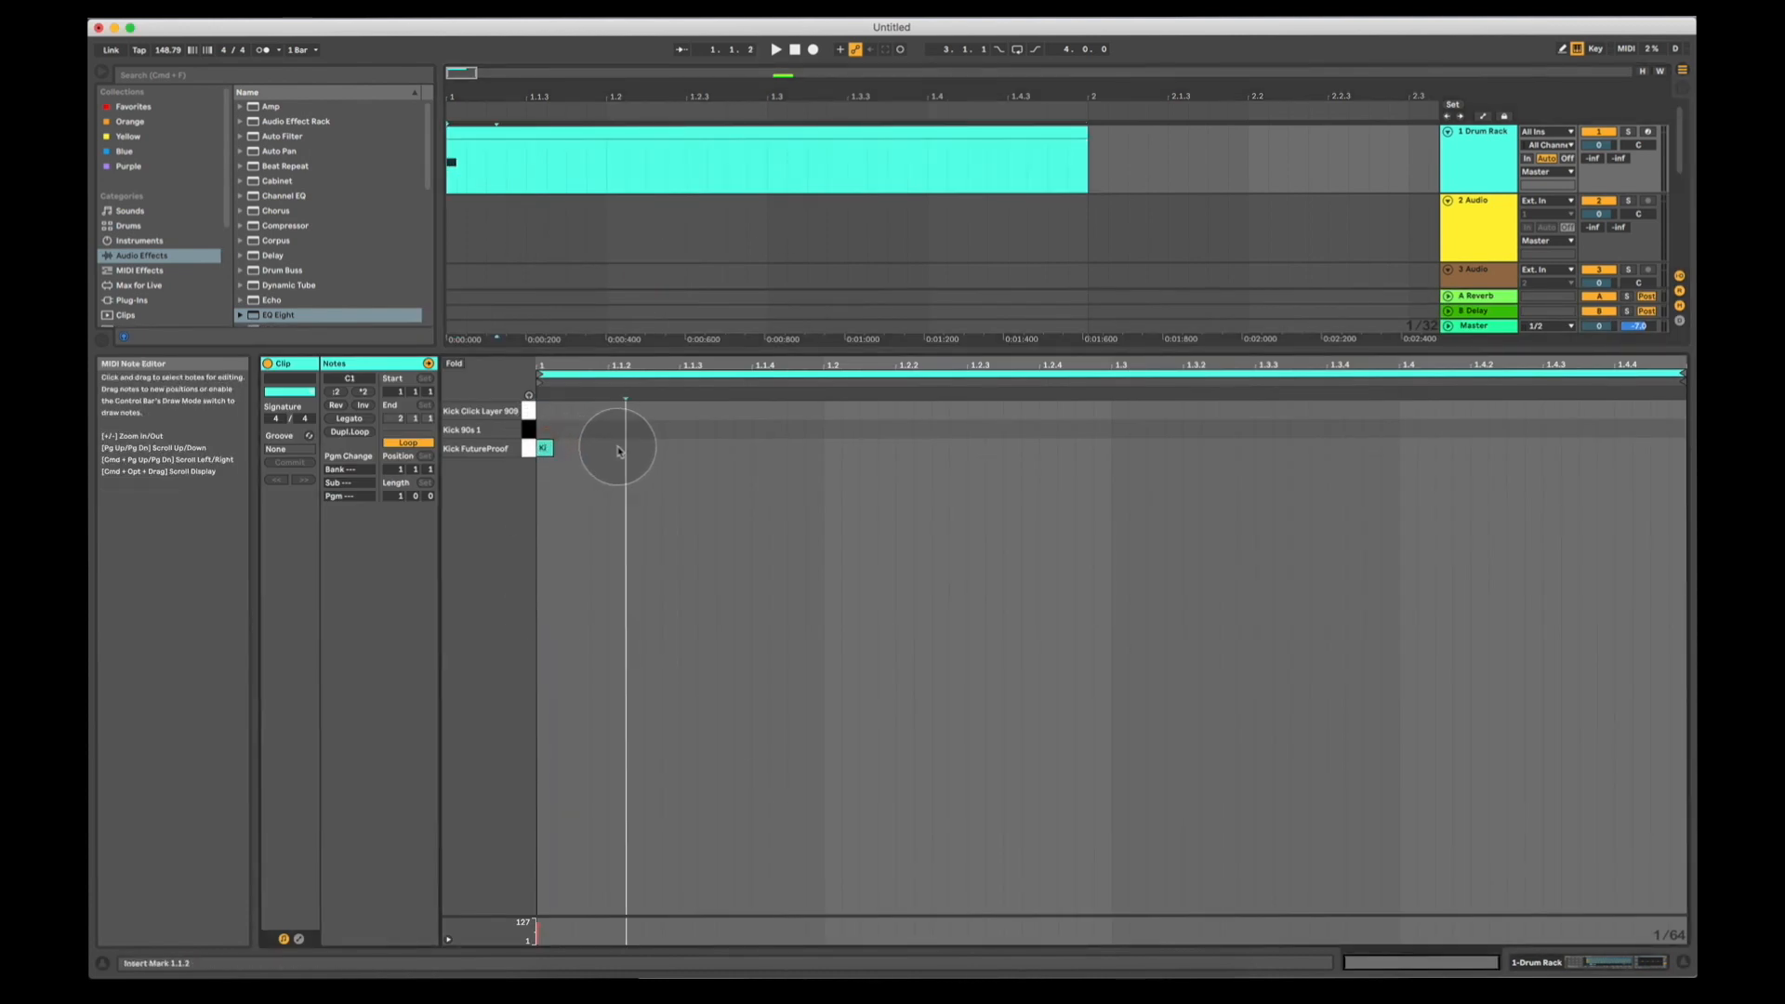
pyautogui.moveTo(688, 455)
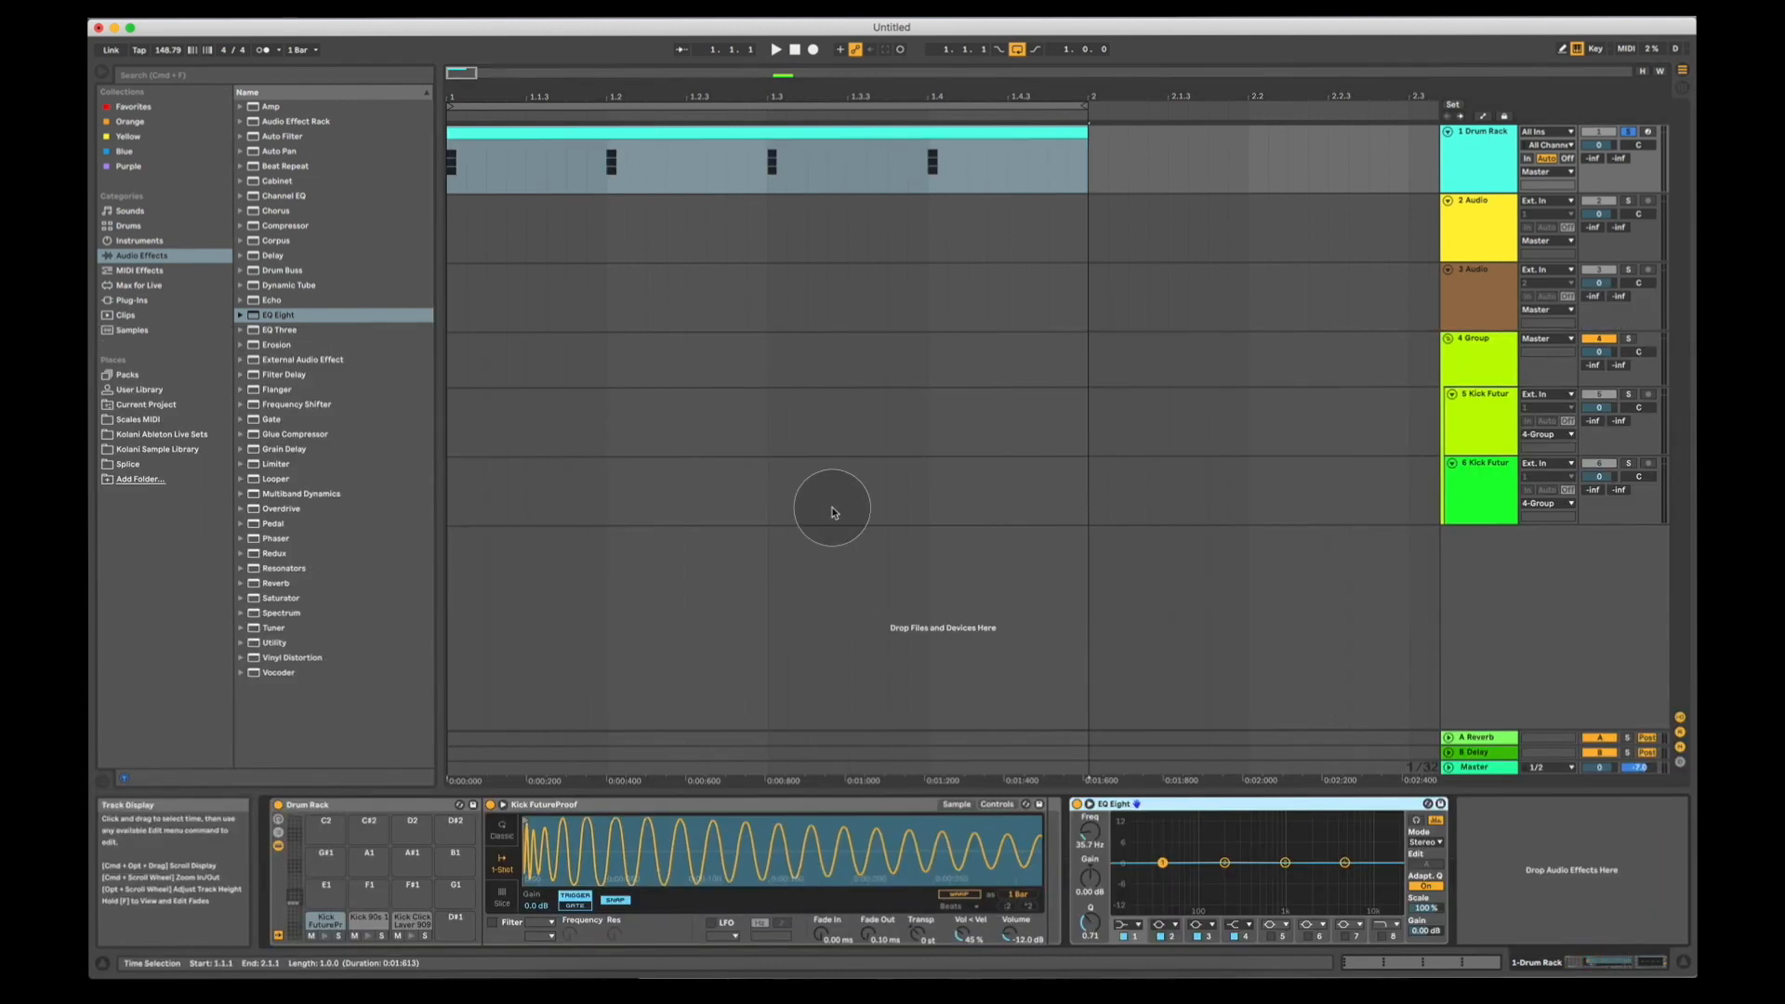
pyautogui.click(776, 50)
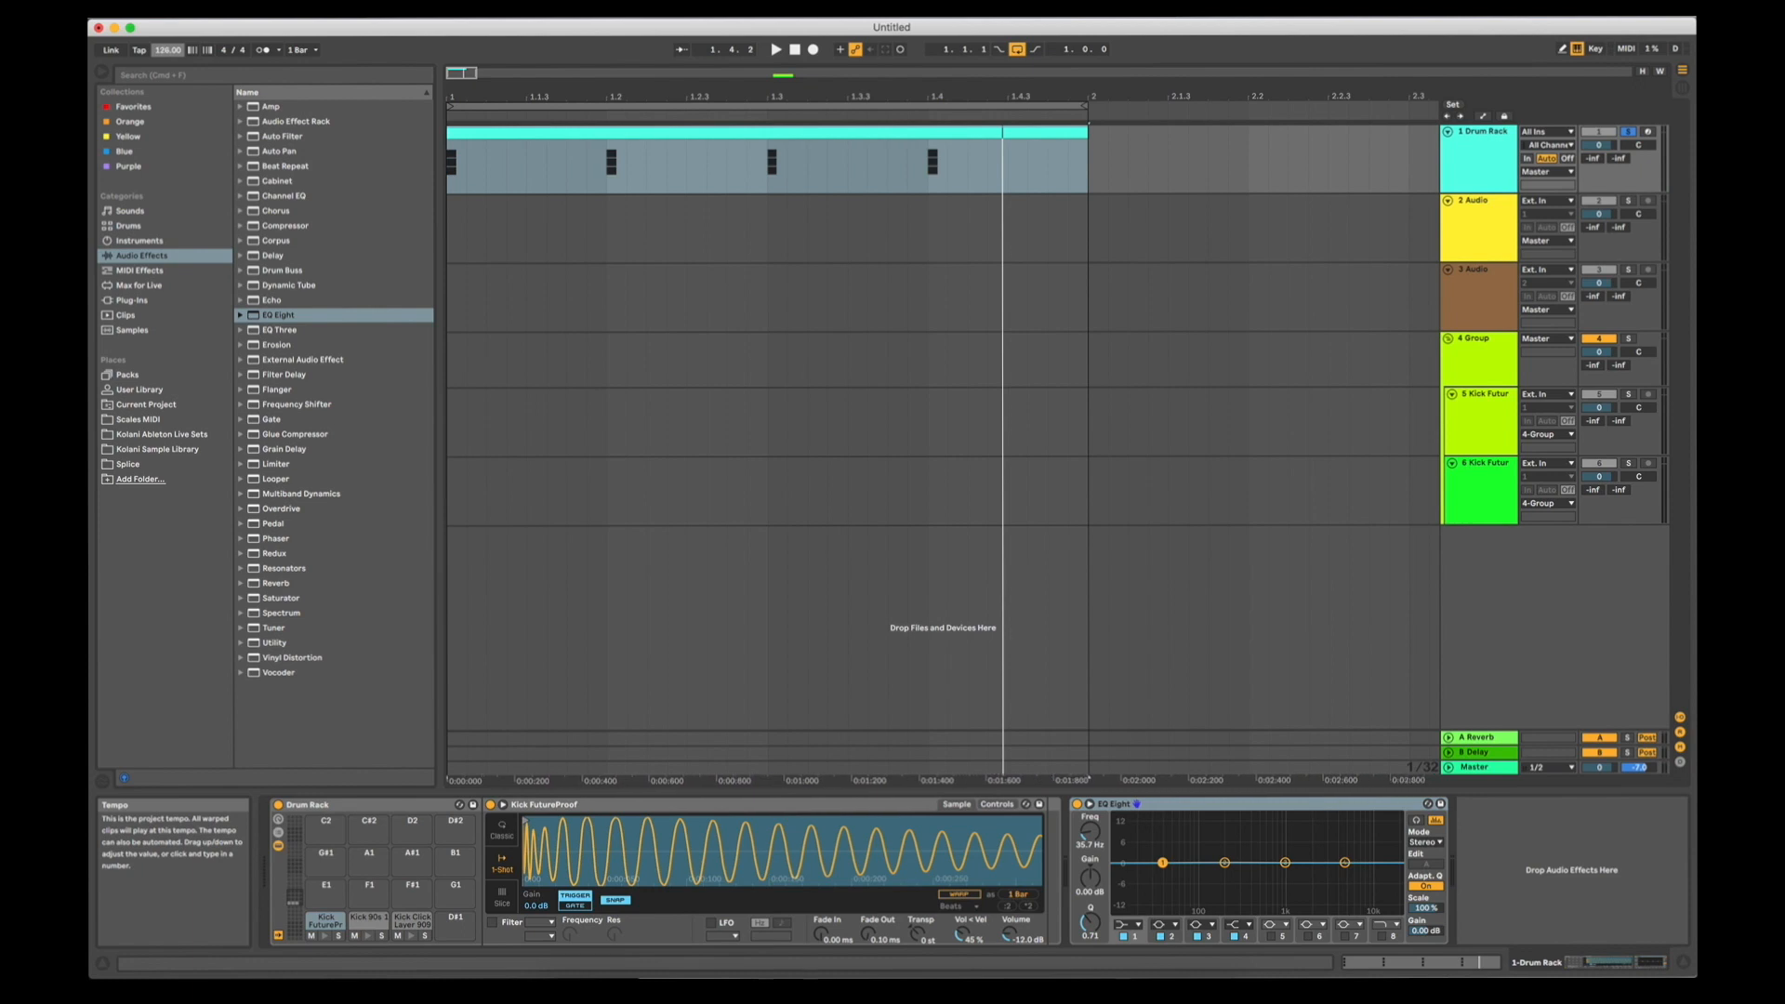
pyautogui.click(166, 50)
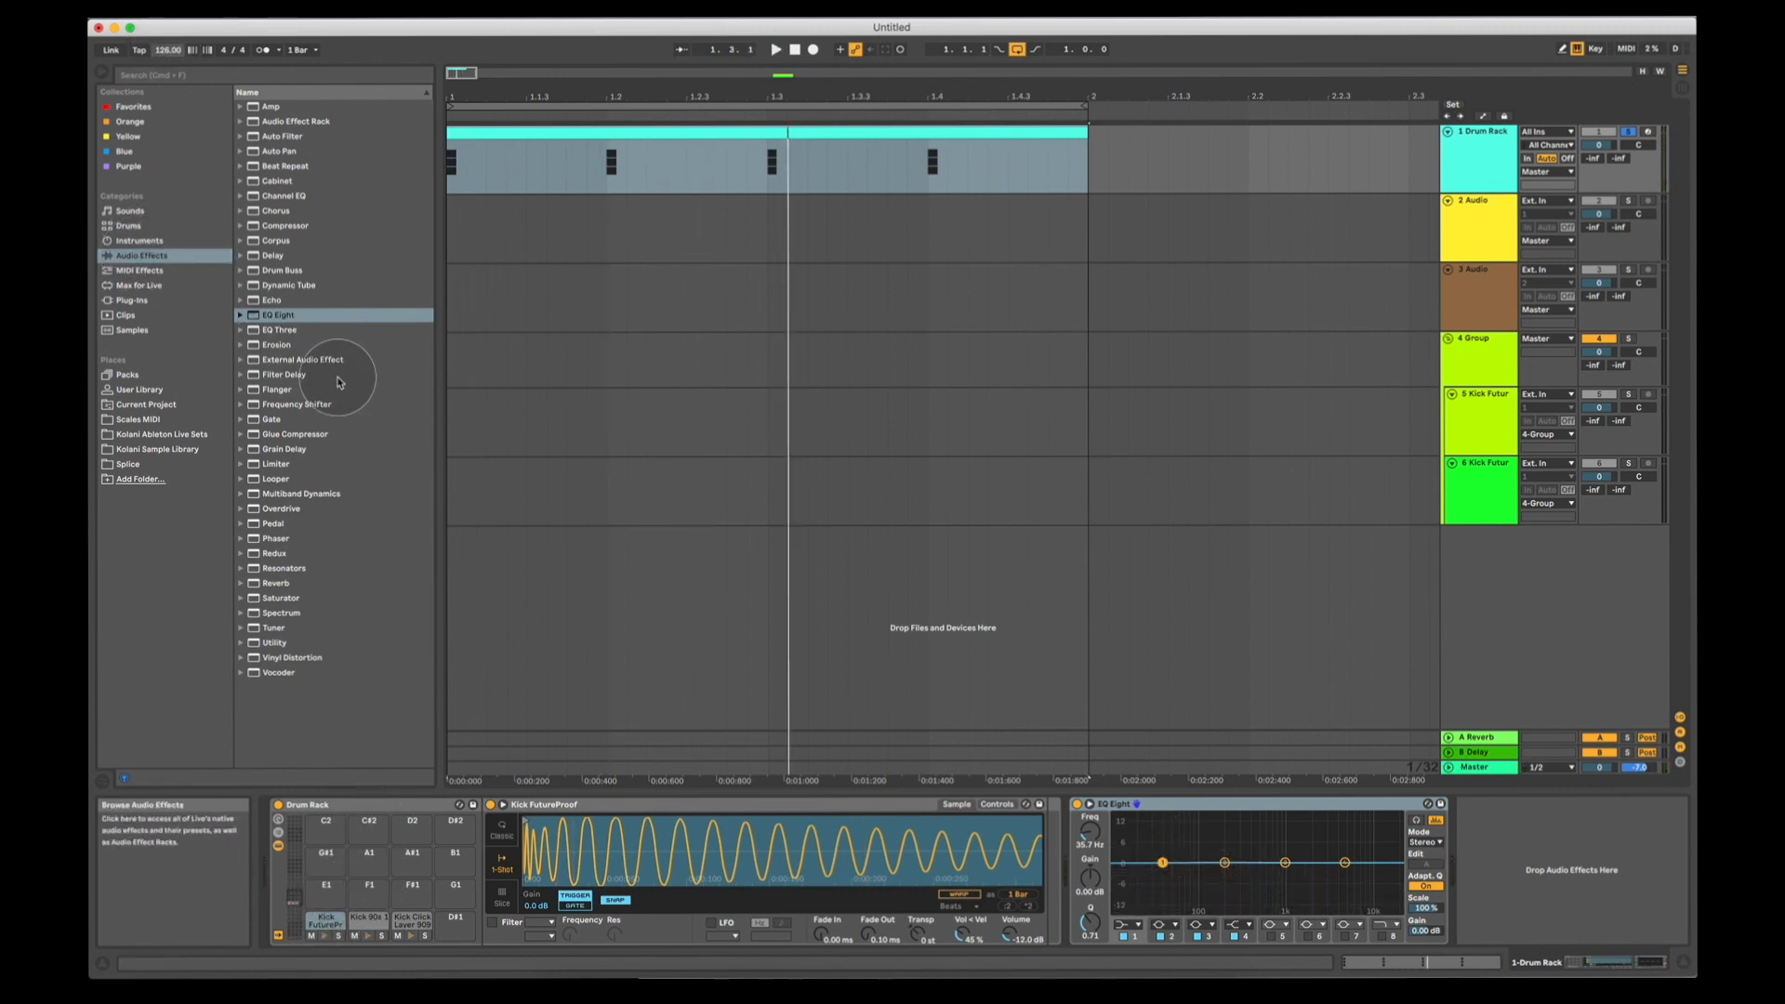
# Load Utility onto the Kick FuturePr chain and mute the Kick Click Layer pad
pyautogui.click(273, 642)
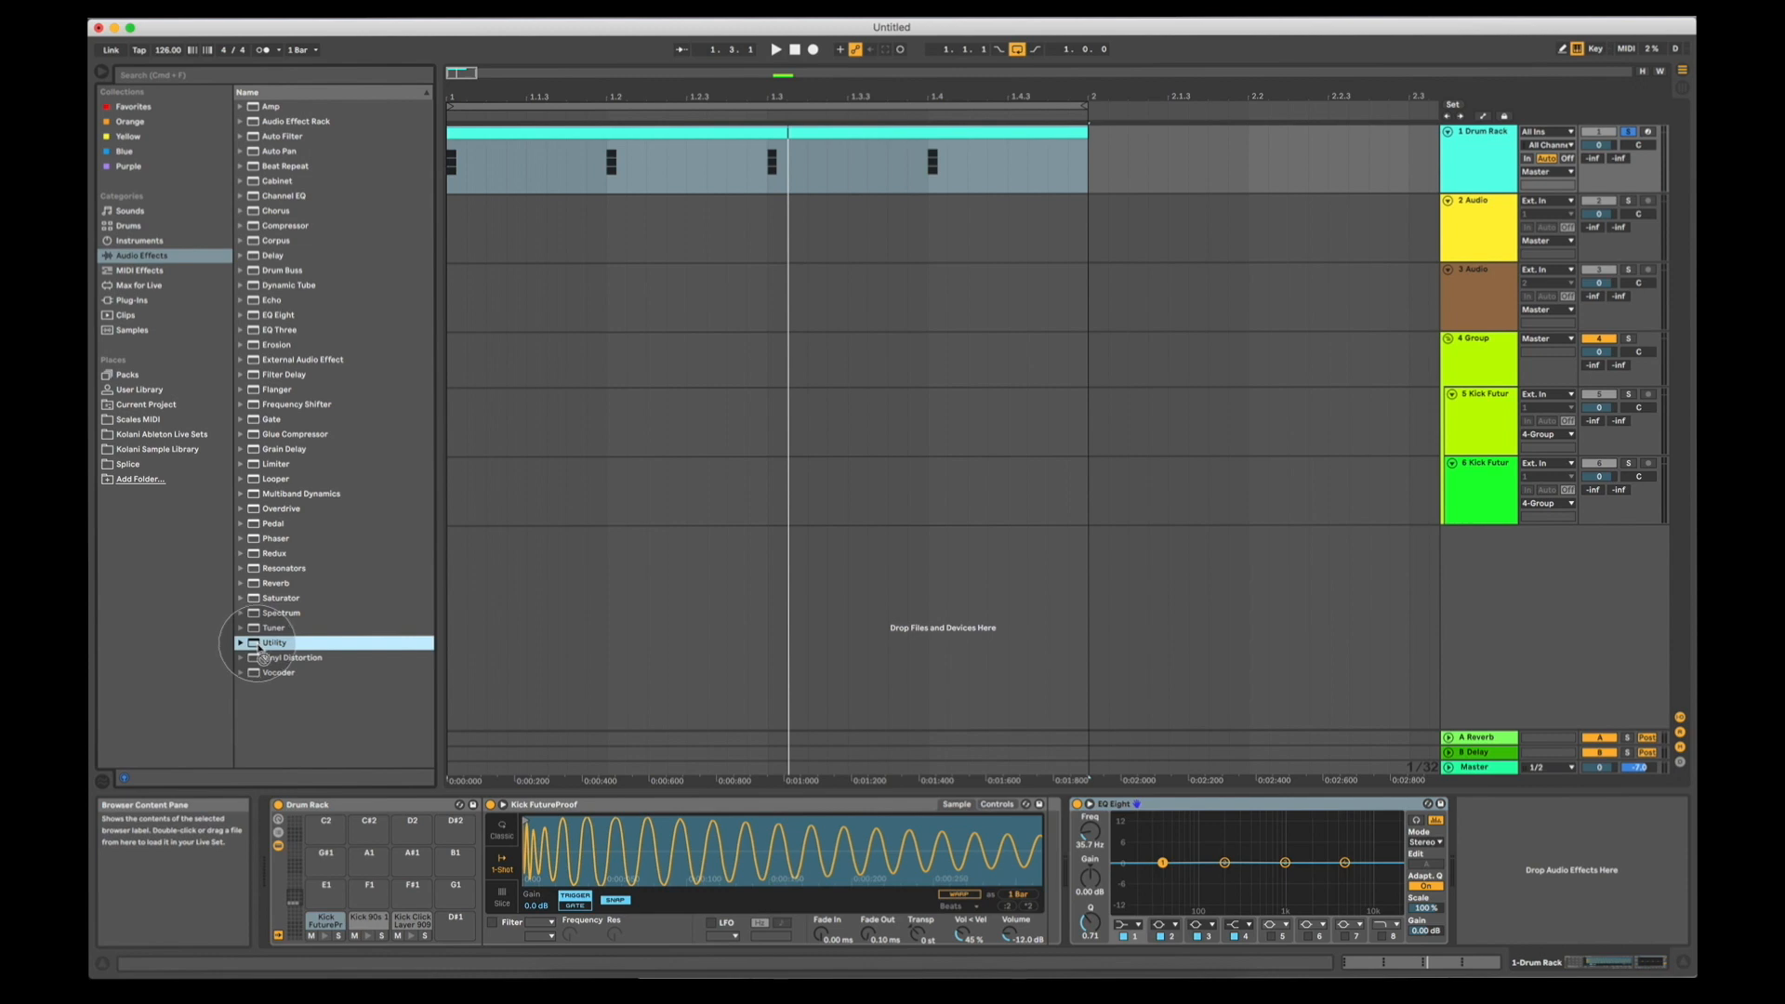
pyautogui.click(275, 643)
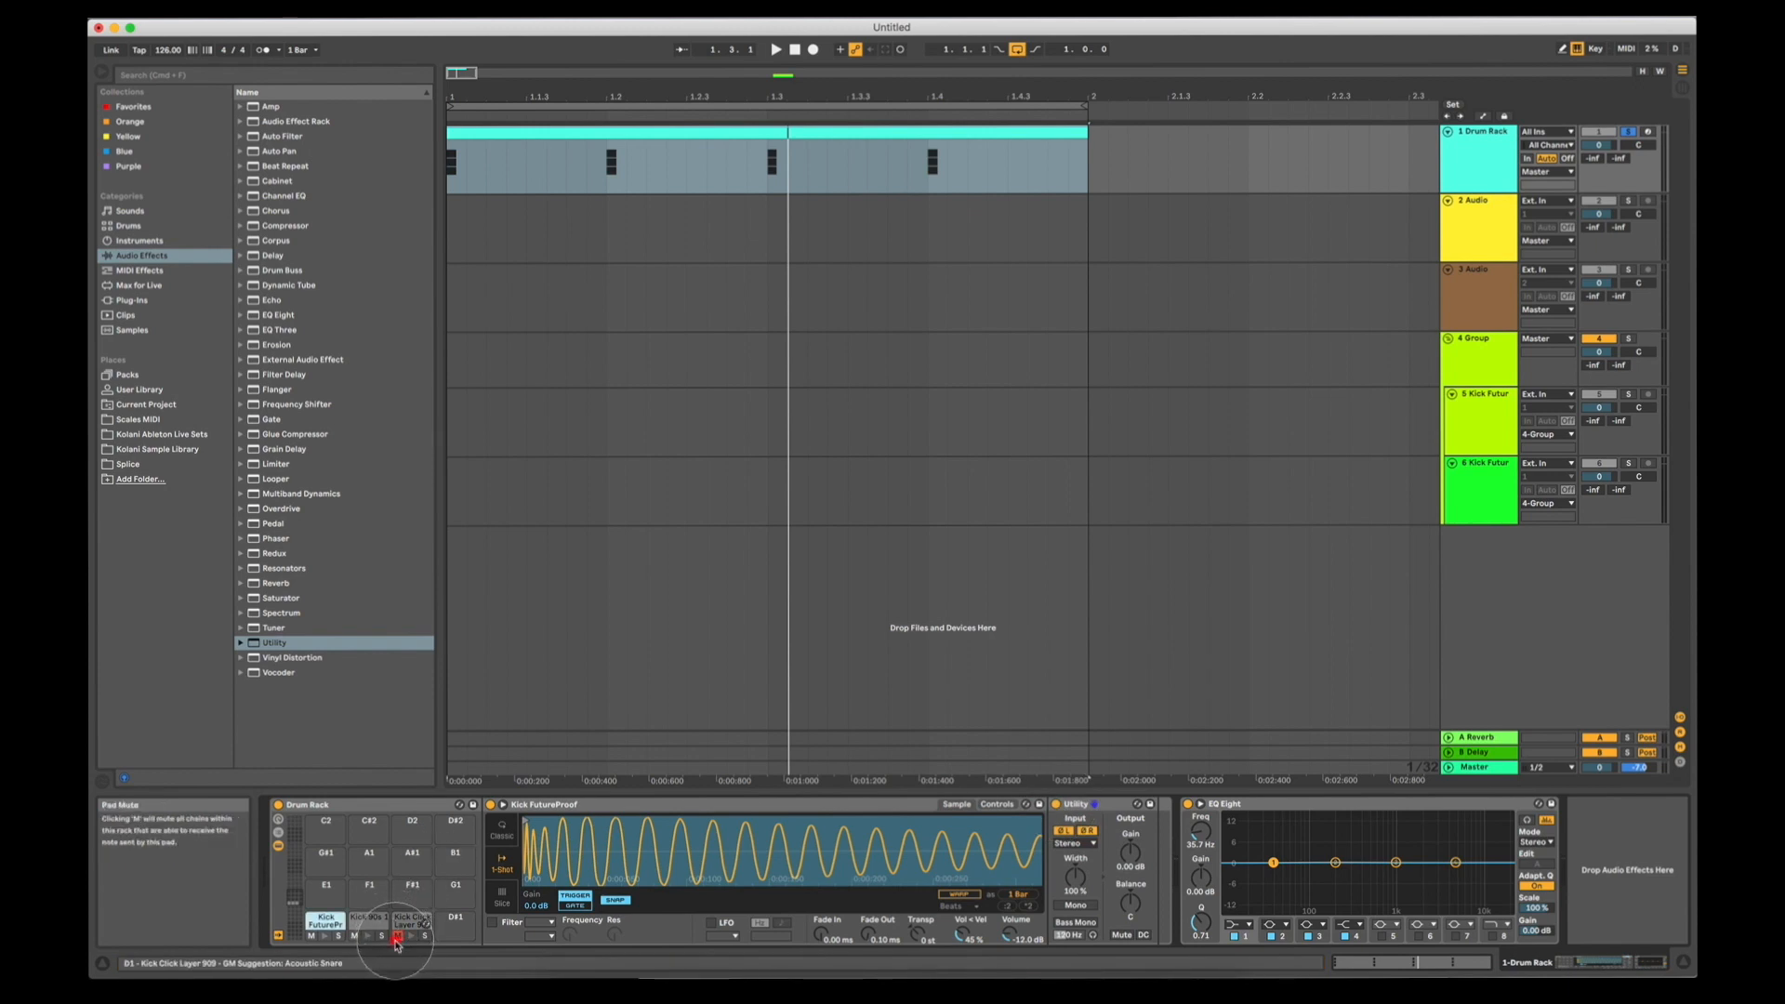
pyautogui.click(323, 919)
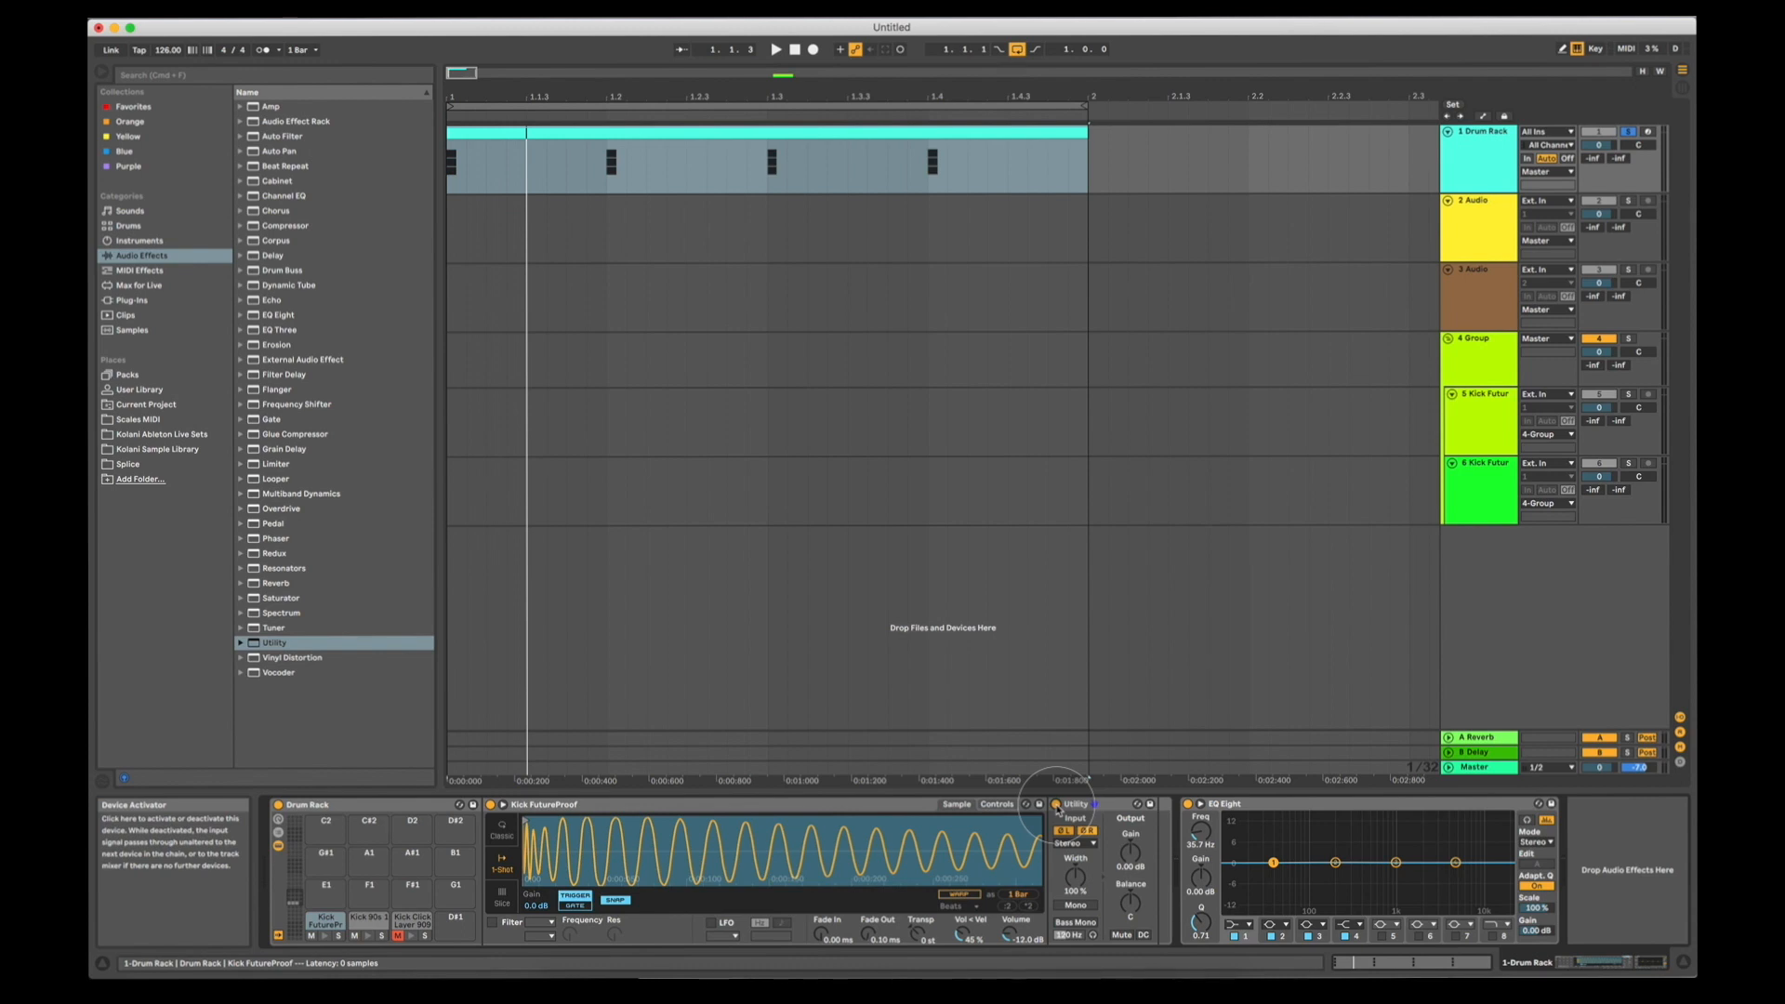
# Switch the Utility device off to compare the FuturePr kick during playback
pyautogui.click(776, 49)
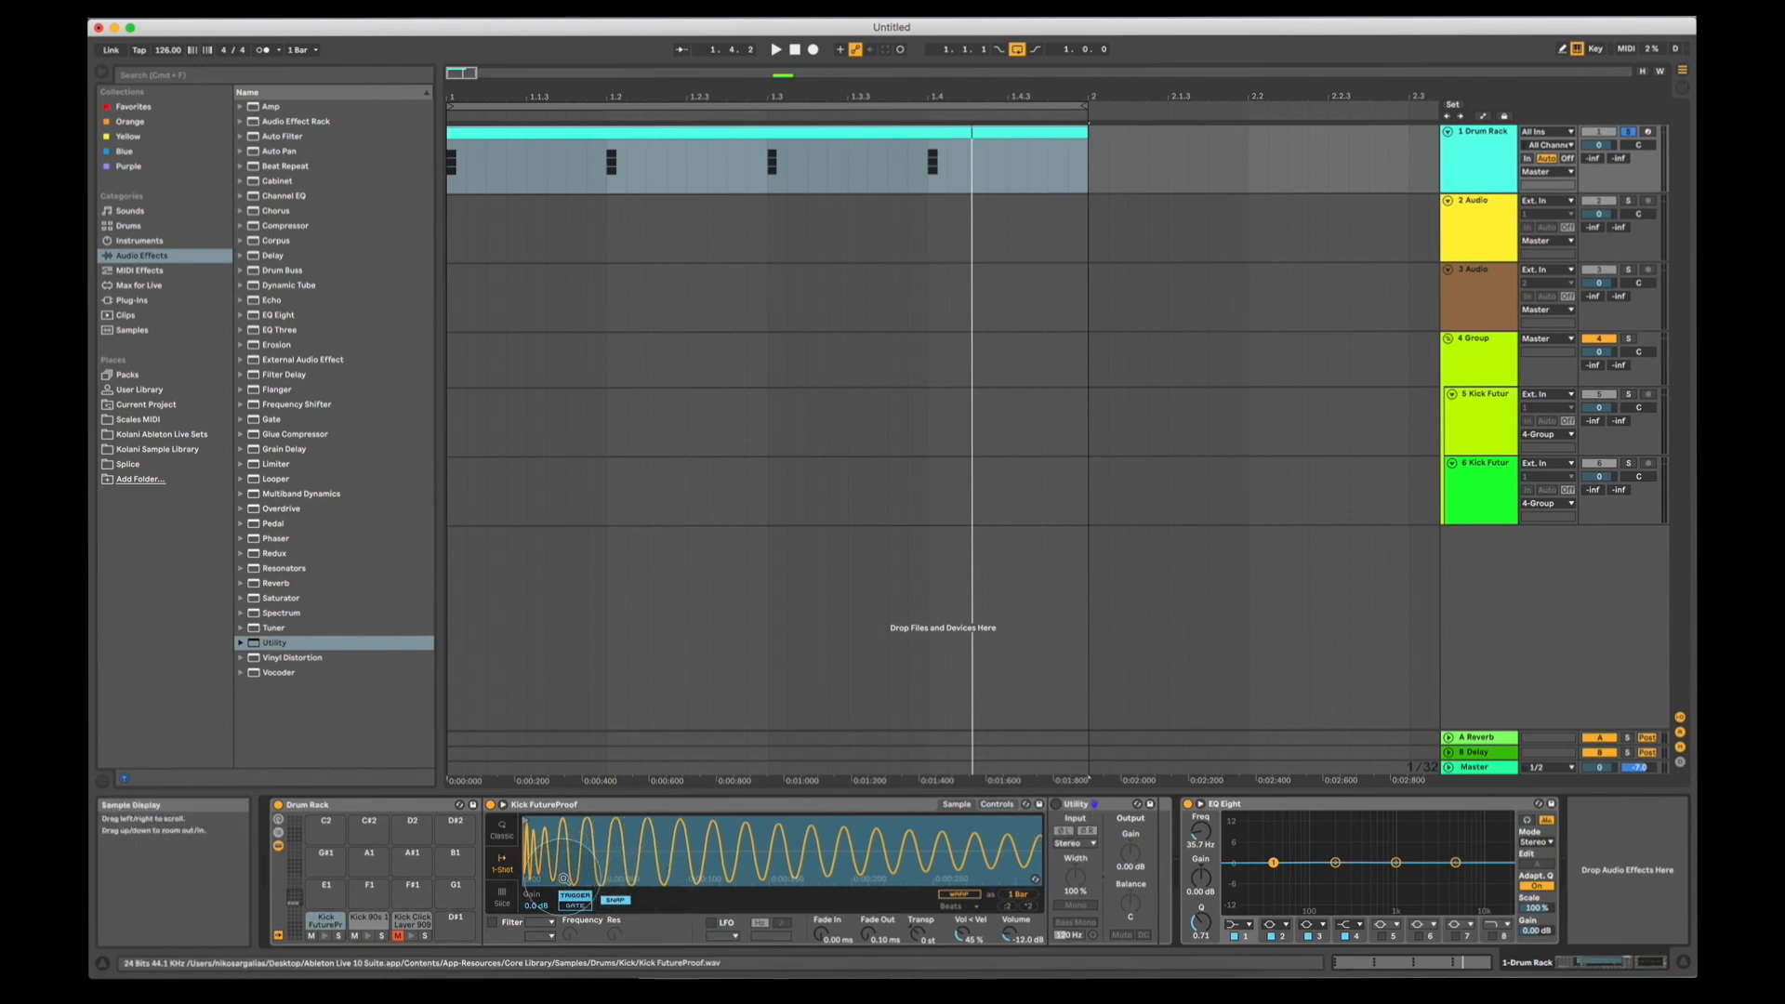
pyautogui.moveTo(369, 917)
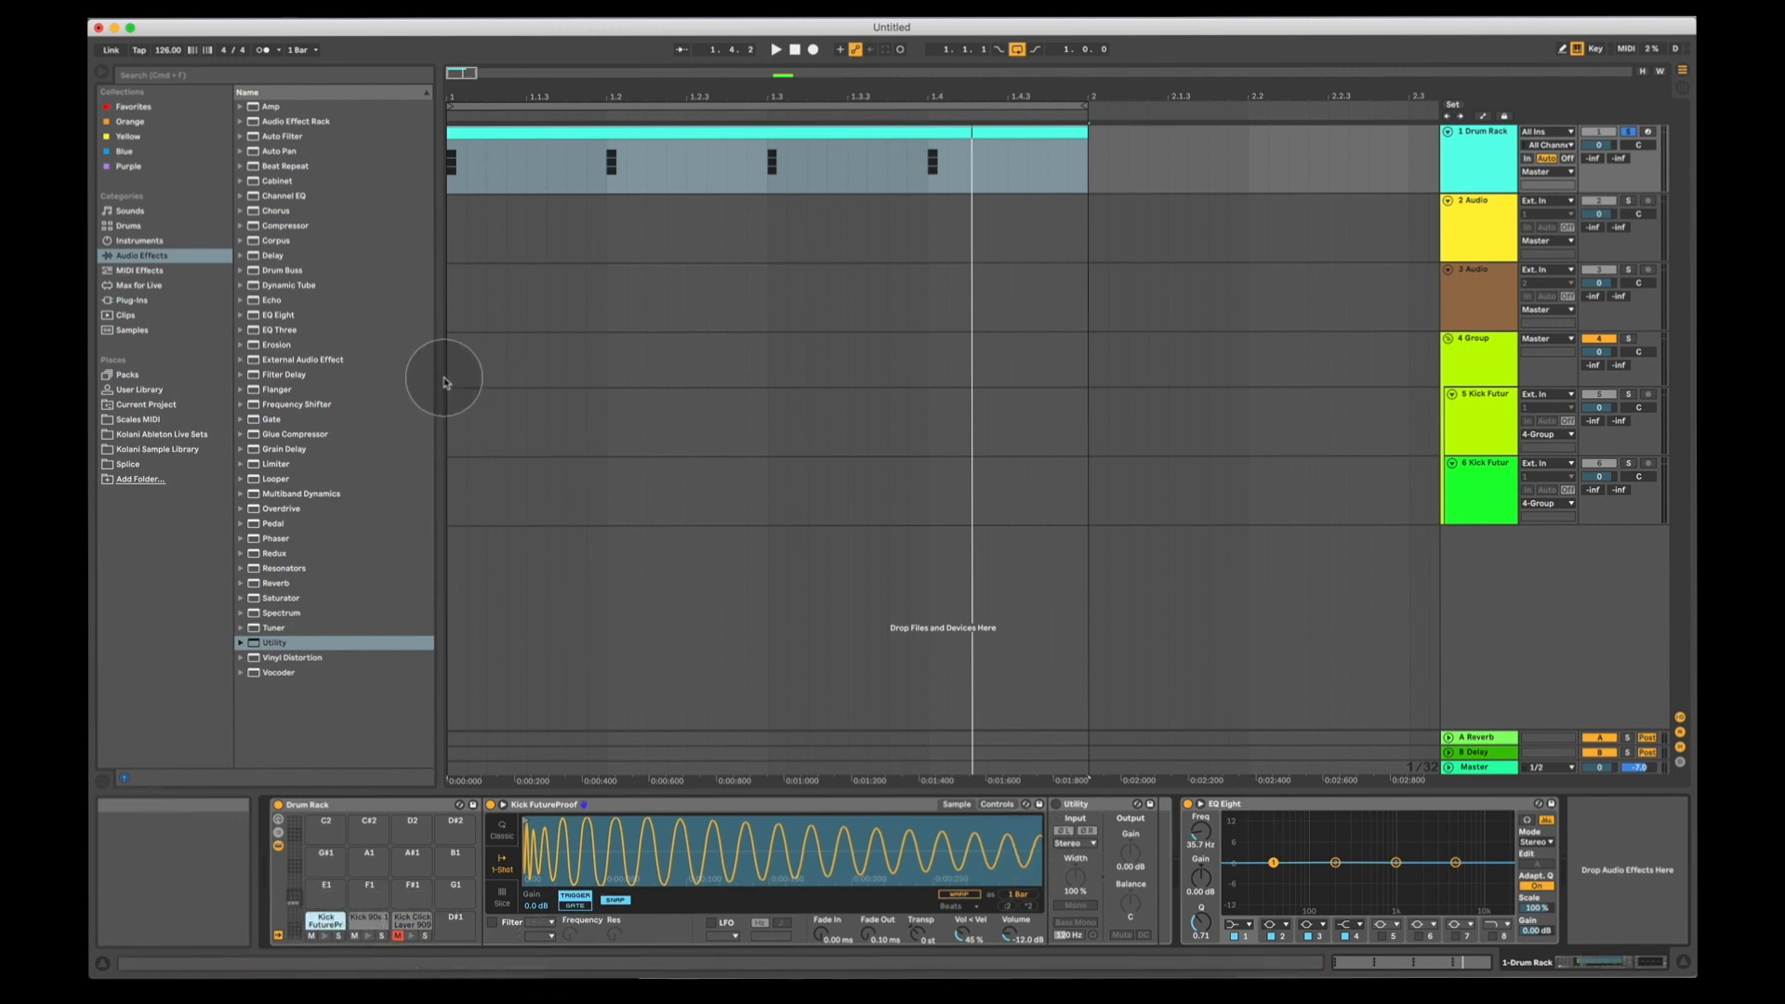
pyautogui.moveTo(1031, 837)
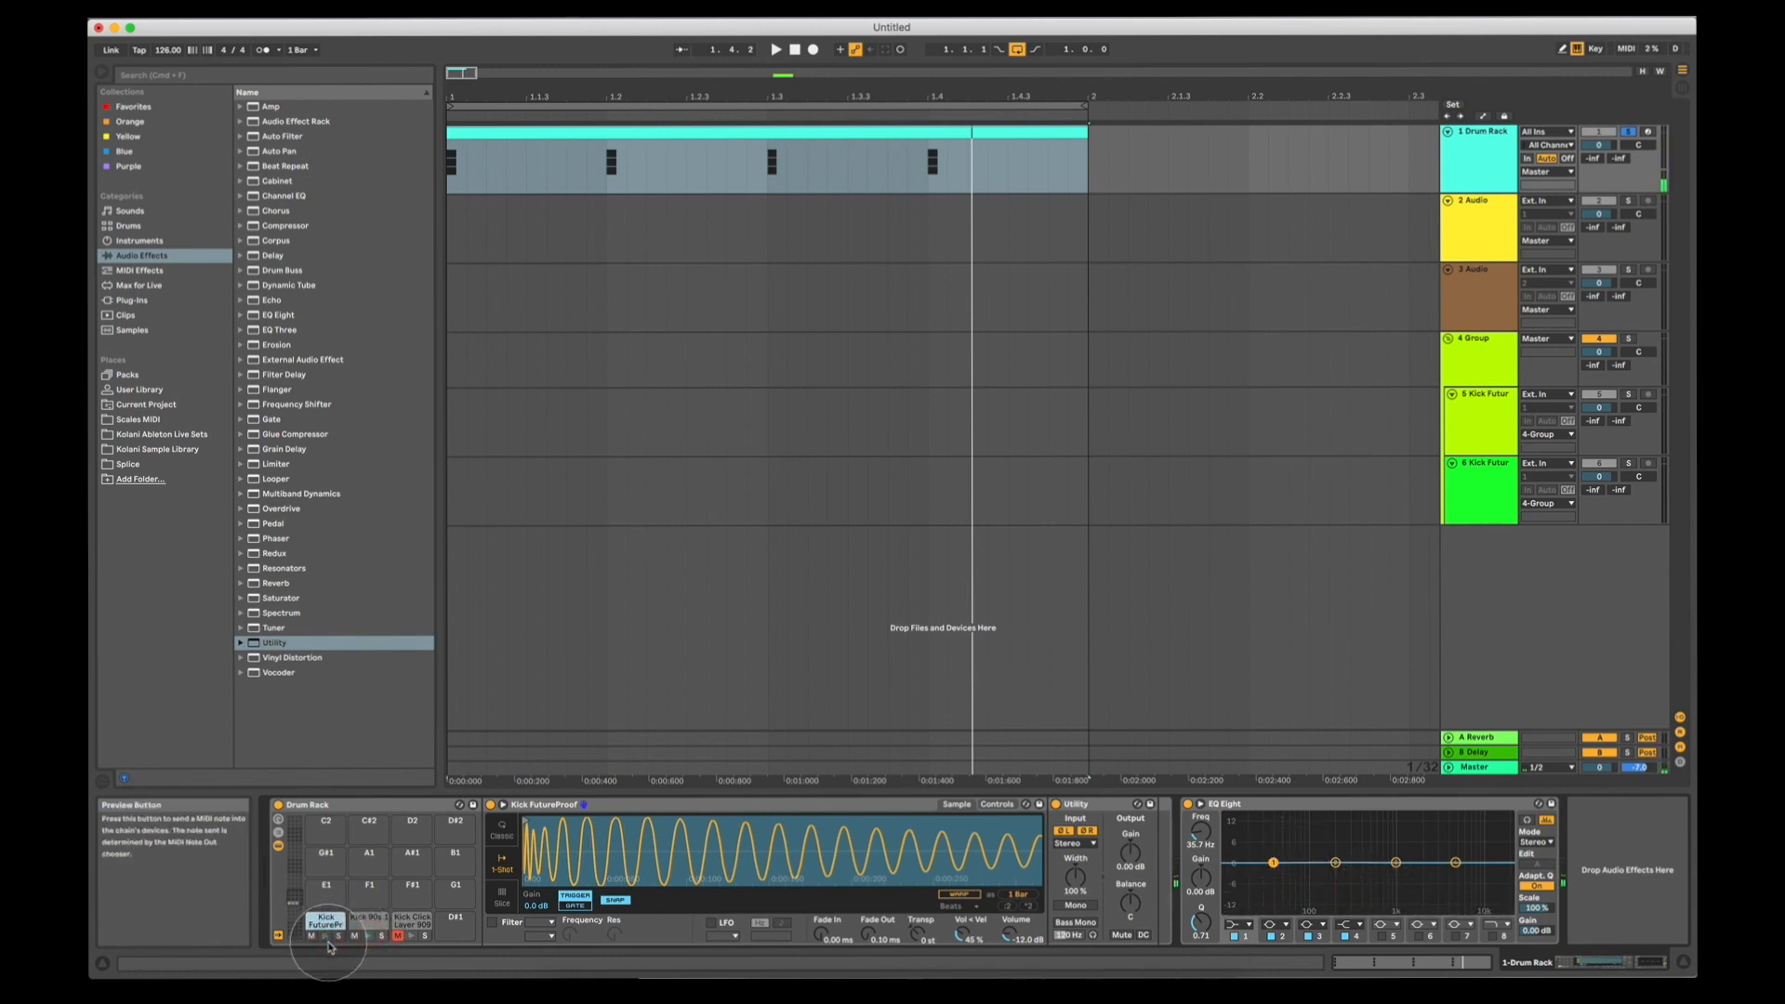
pyautogui.moveTo(456, 899)
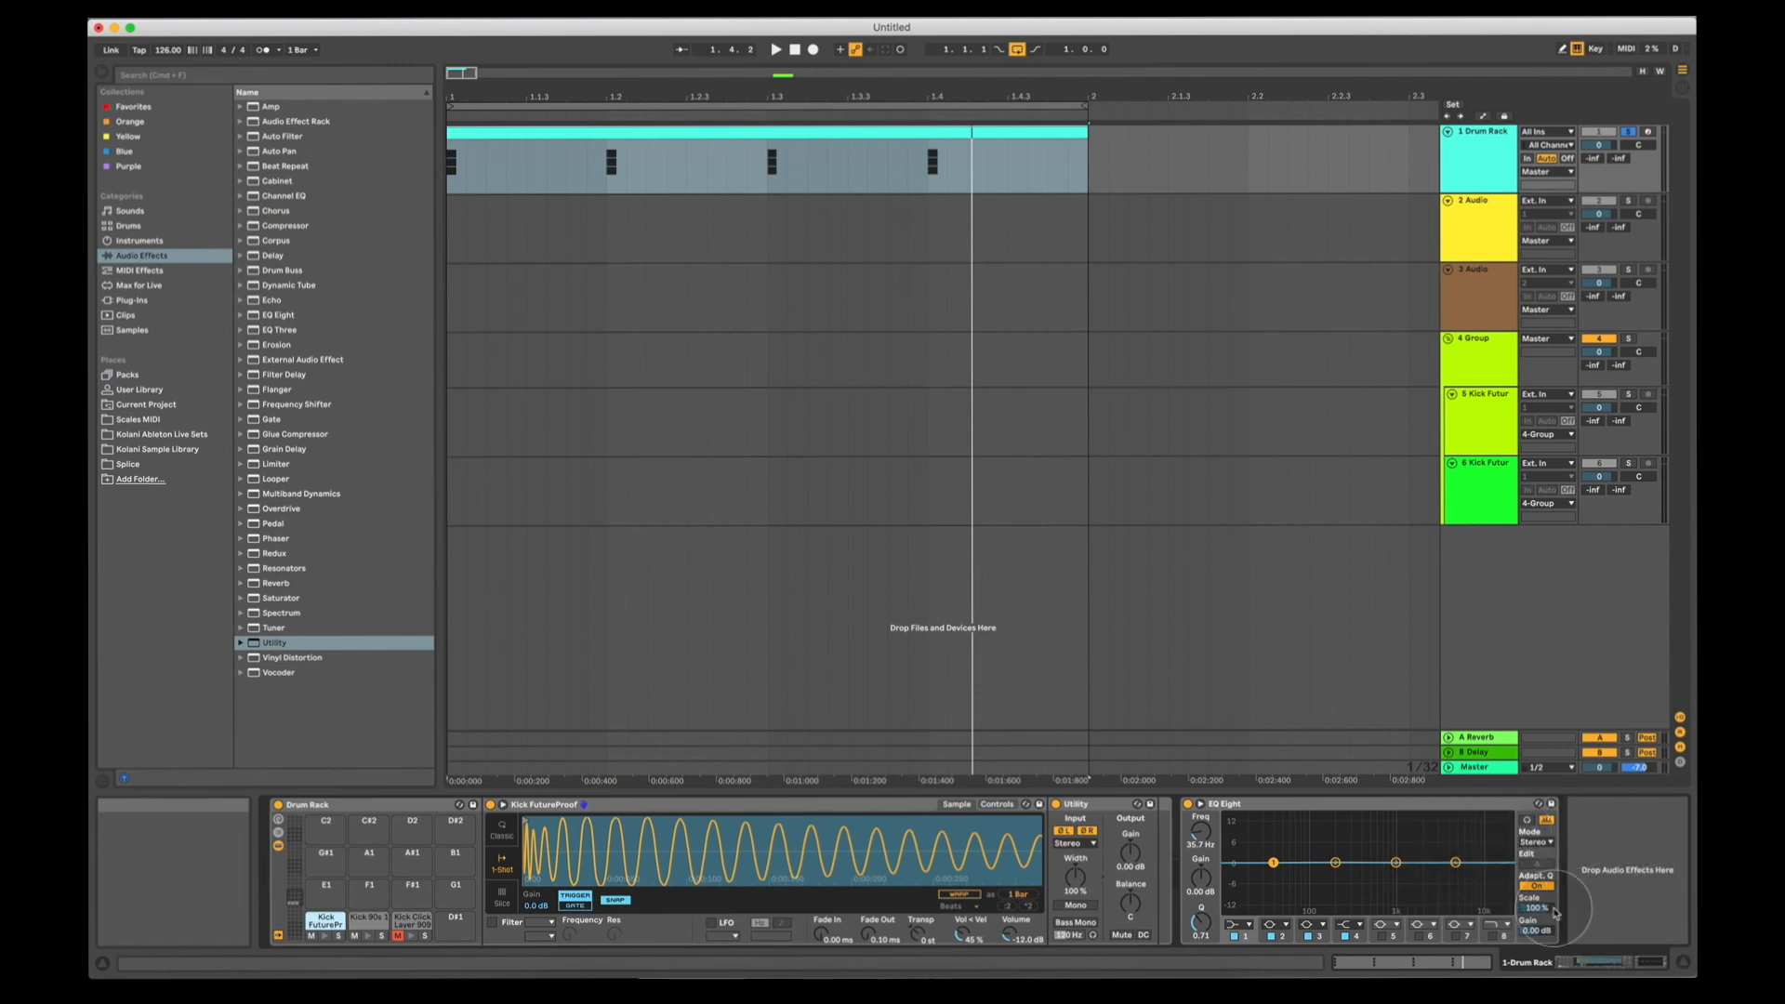
pyautogui.moveTo(1546, 836)
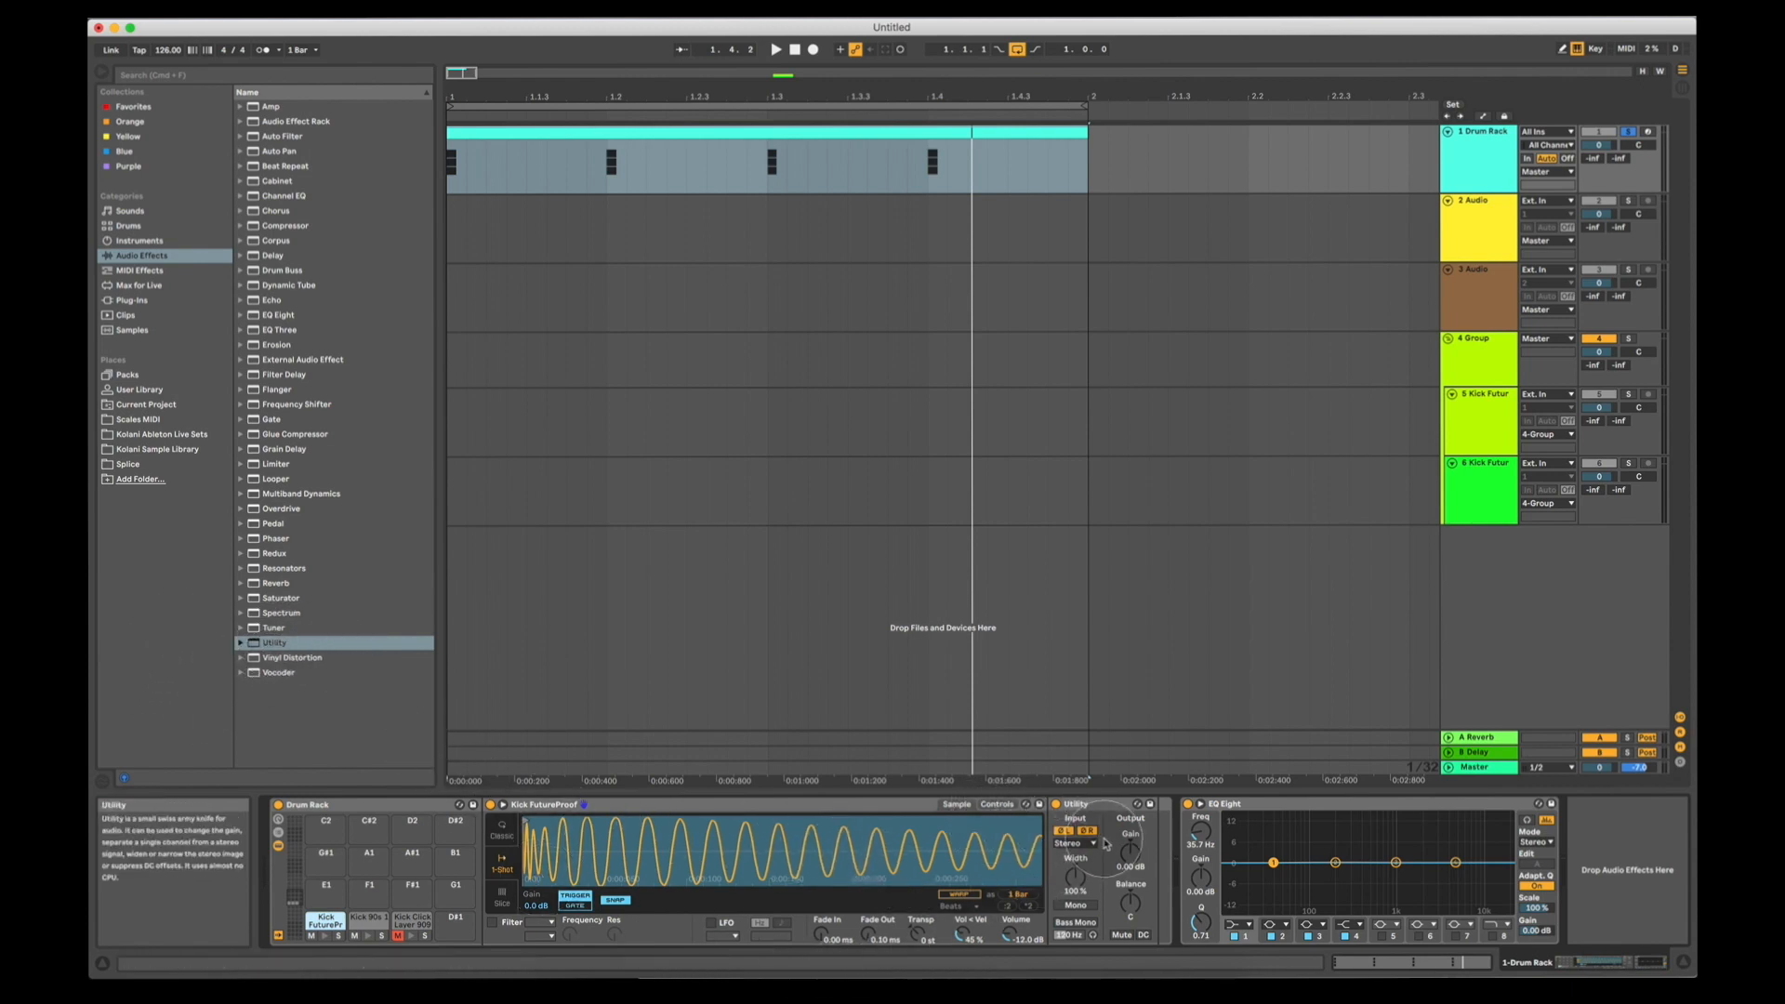
pyautogui.moveTo(1071, 857)
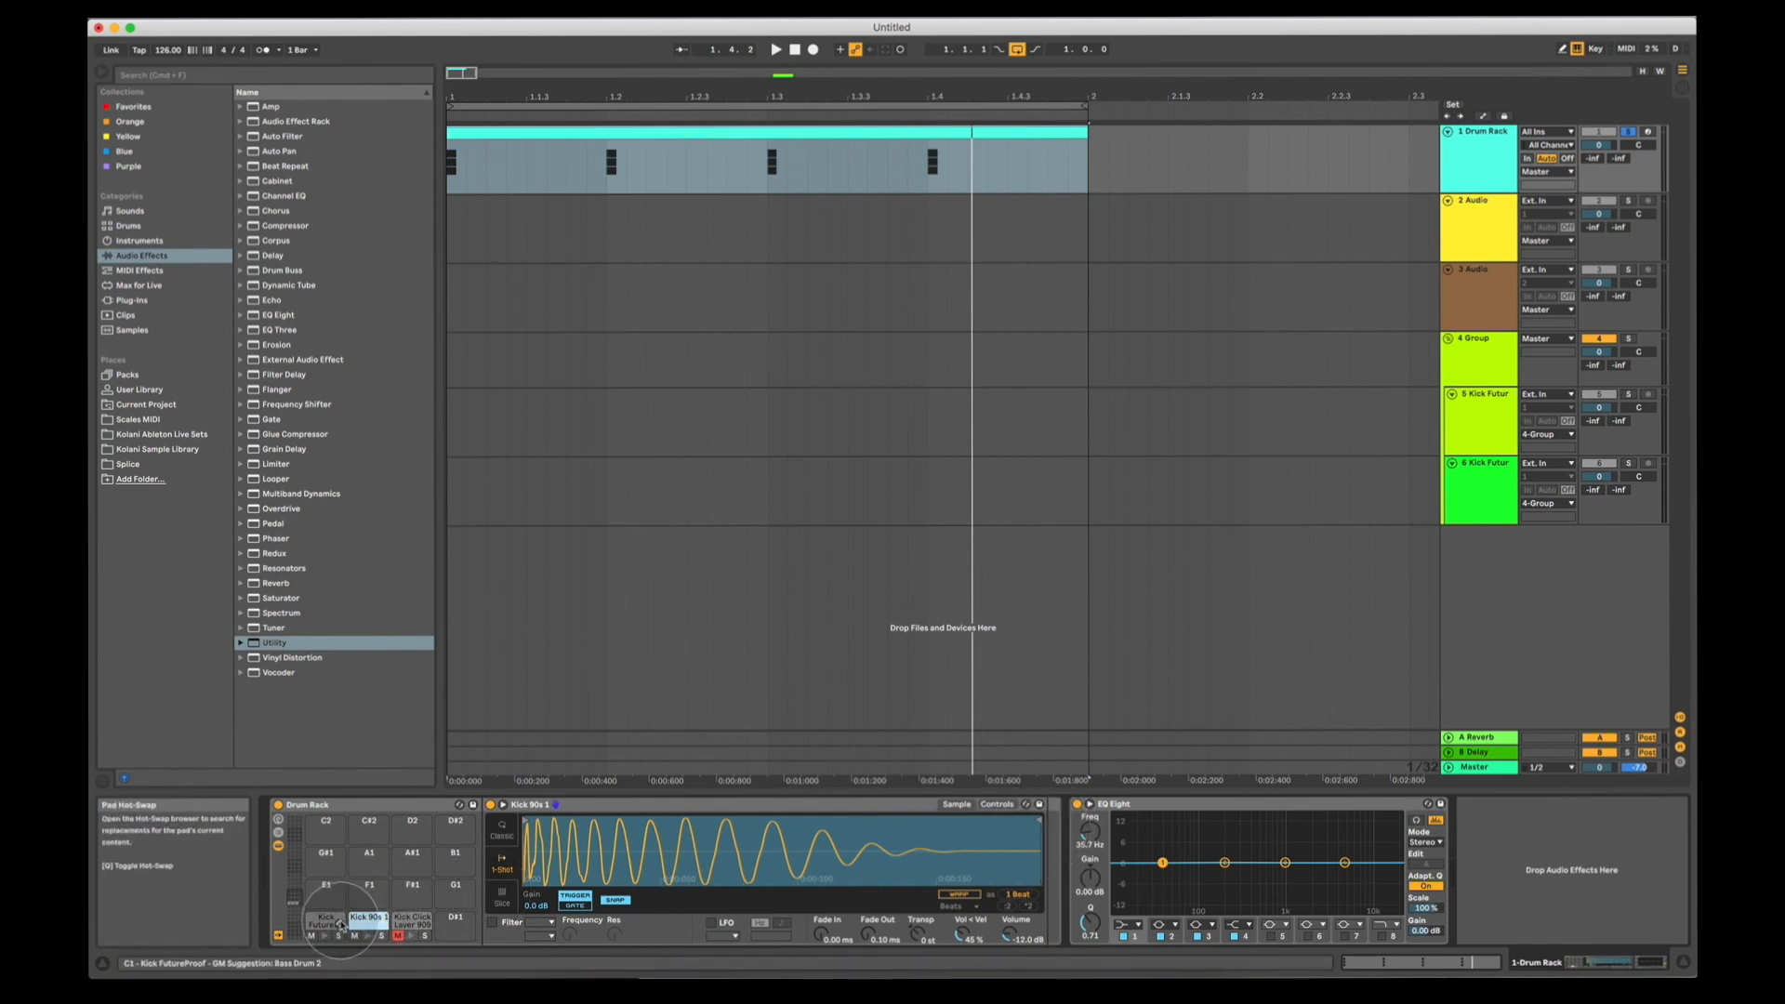
# Reselect Kick FuturePr, toggle the Click Layer mute, then show the Kick Click Layer 909 chain
pyautogui.click(328, 918)
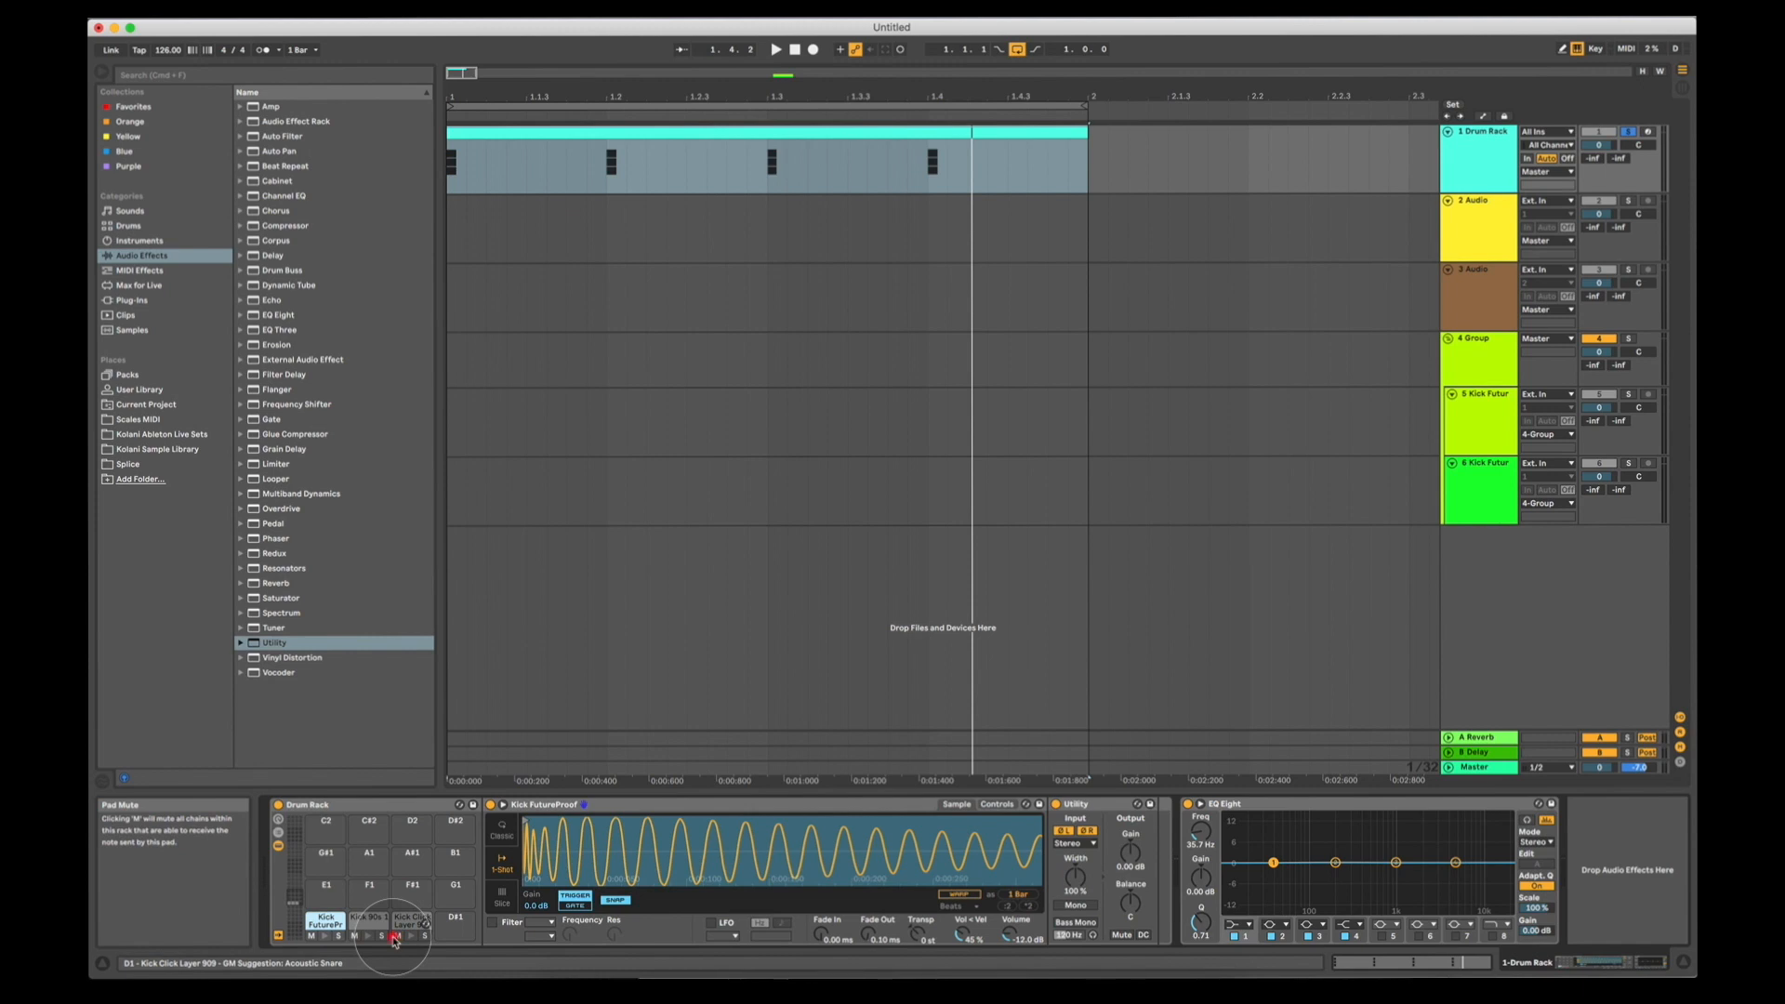
pyautogui.click(380, 938)
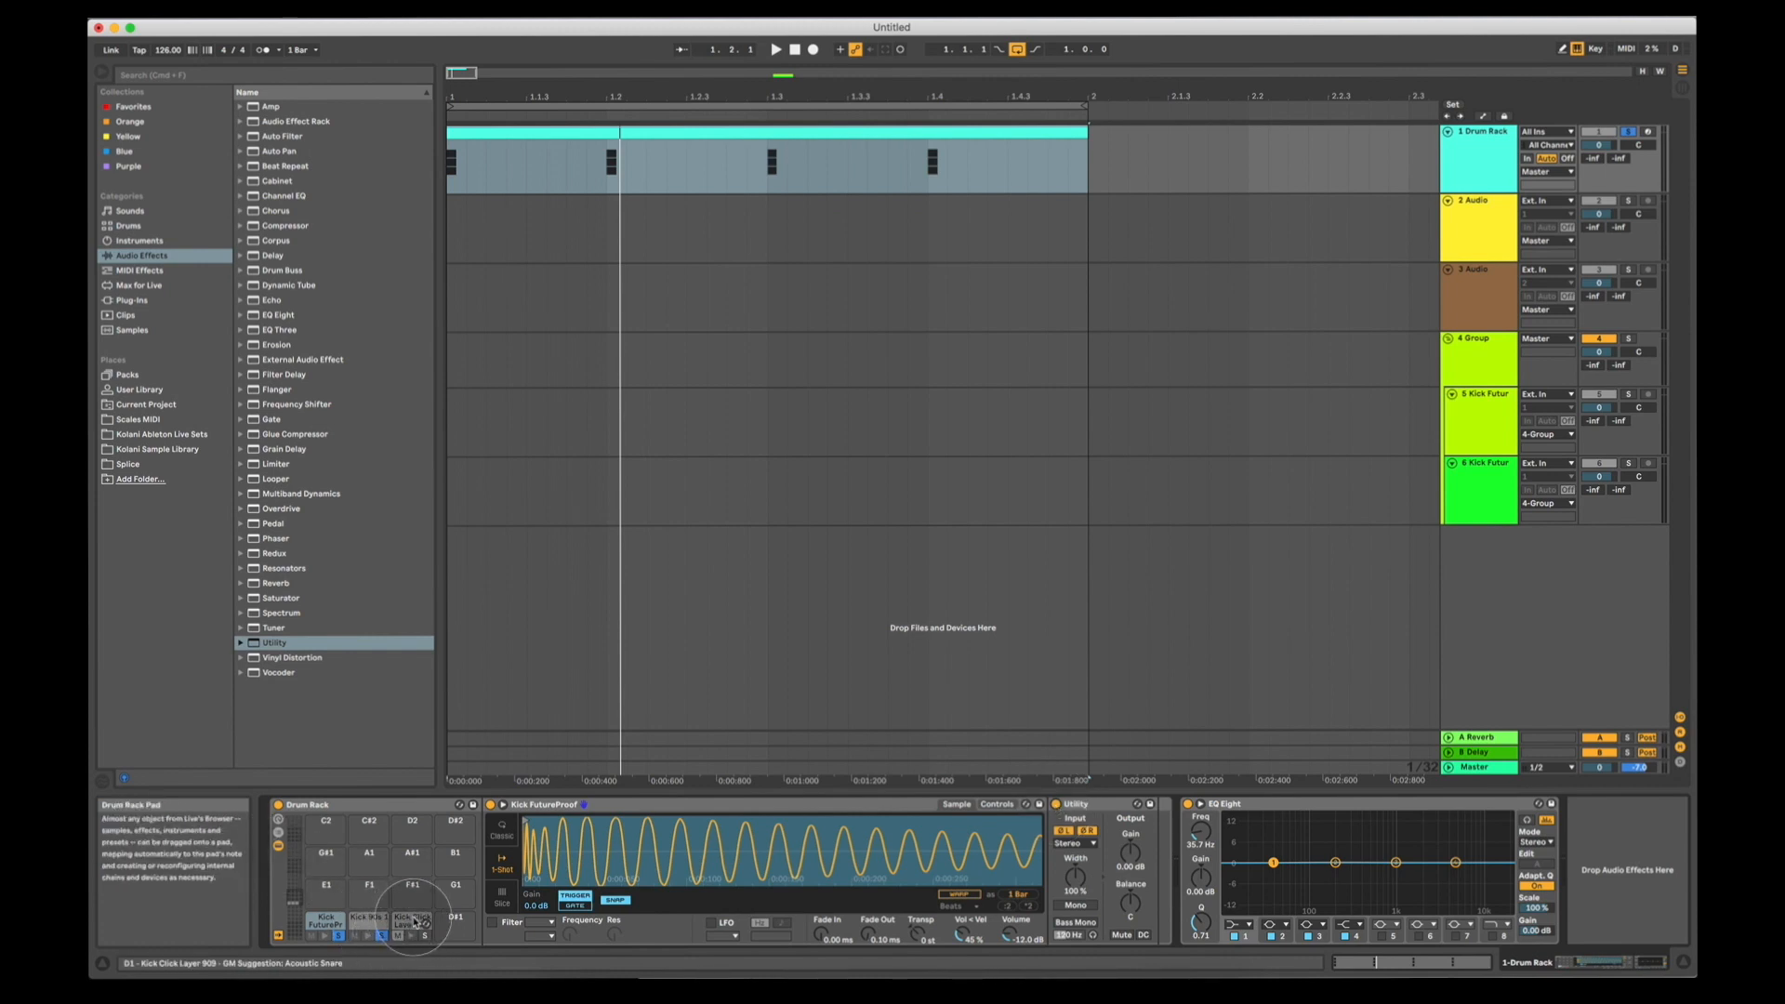
pyautogui.click(410, 911)
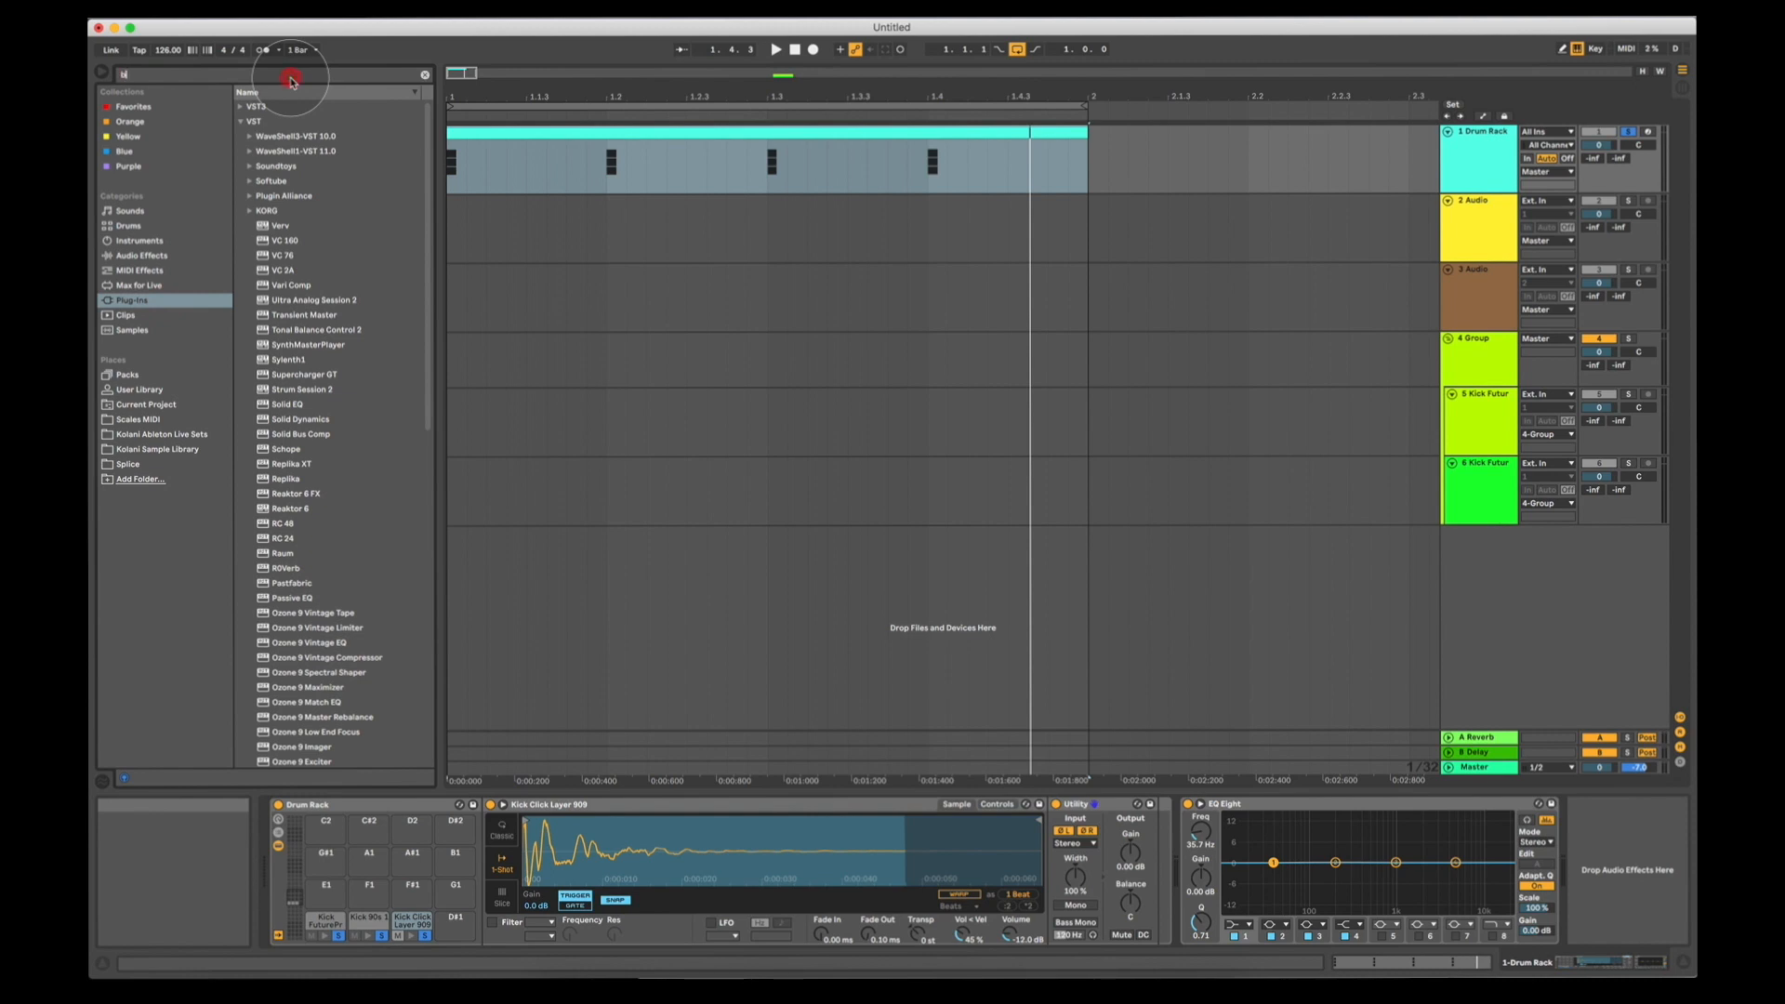
# Search 'battery' to load Battery 4, then return to the Kick FuturePr pad's chain
pyautogui.write('battery')
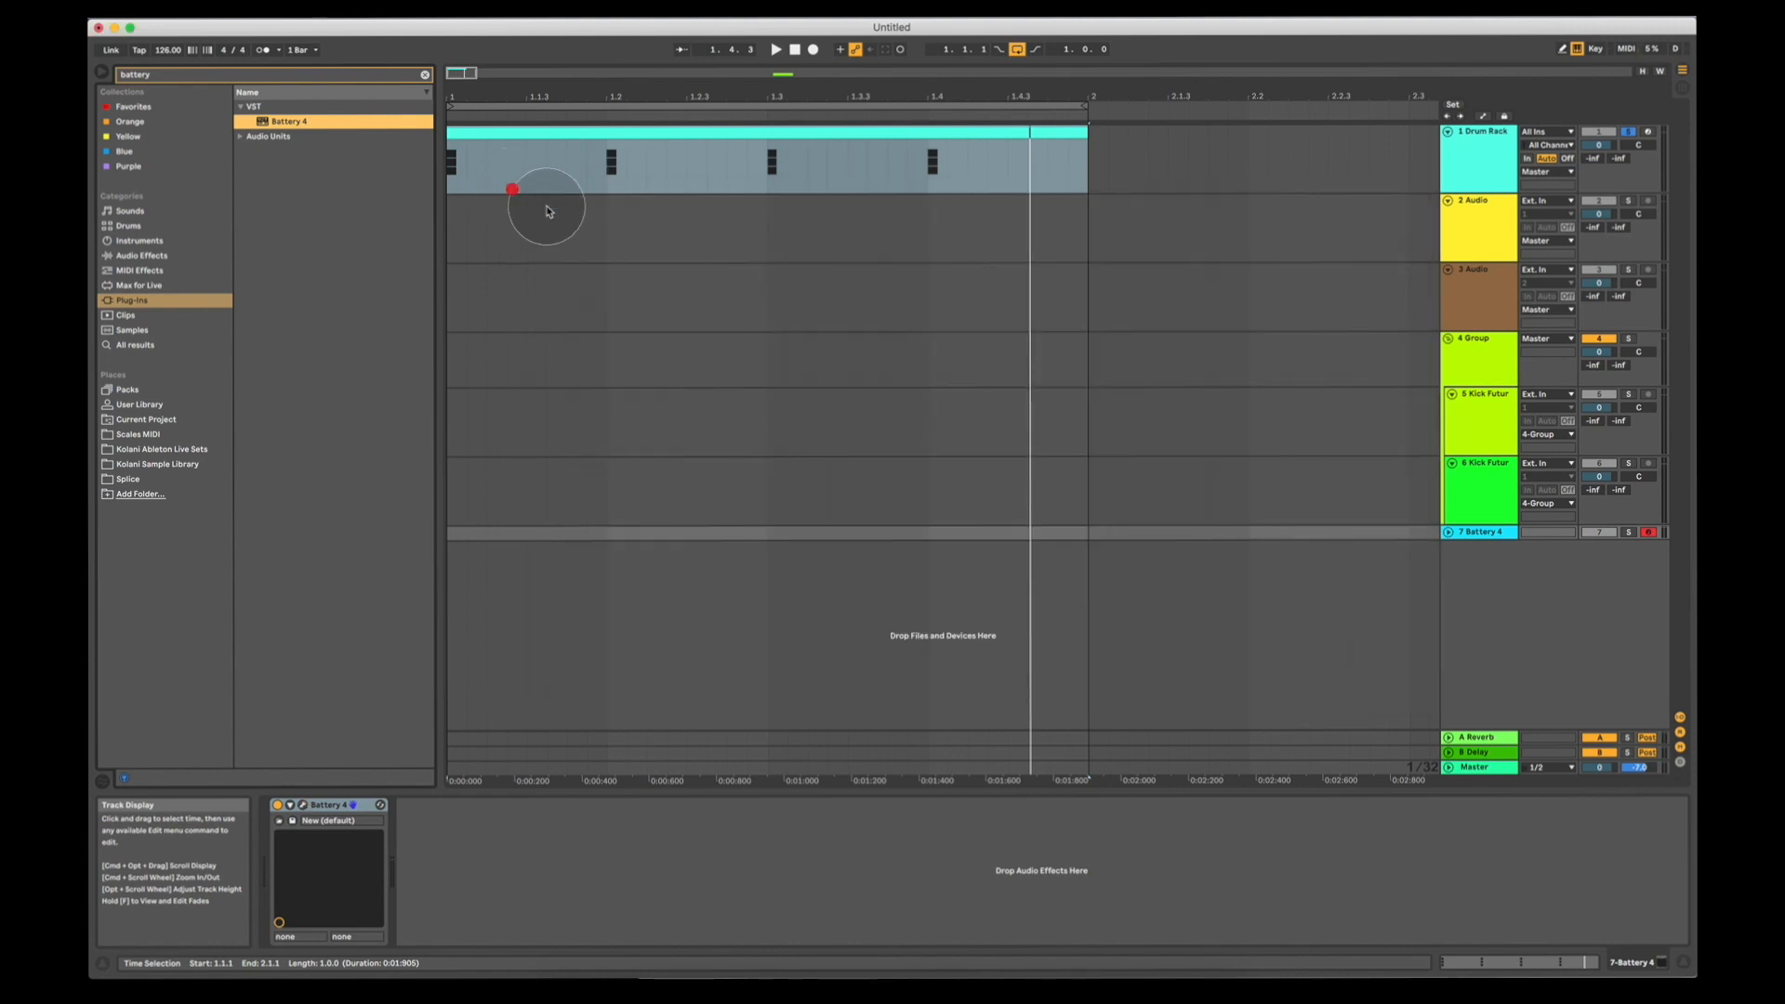
pyautogui.click(1477, 532)
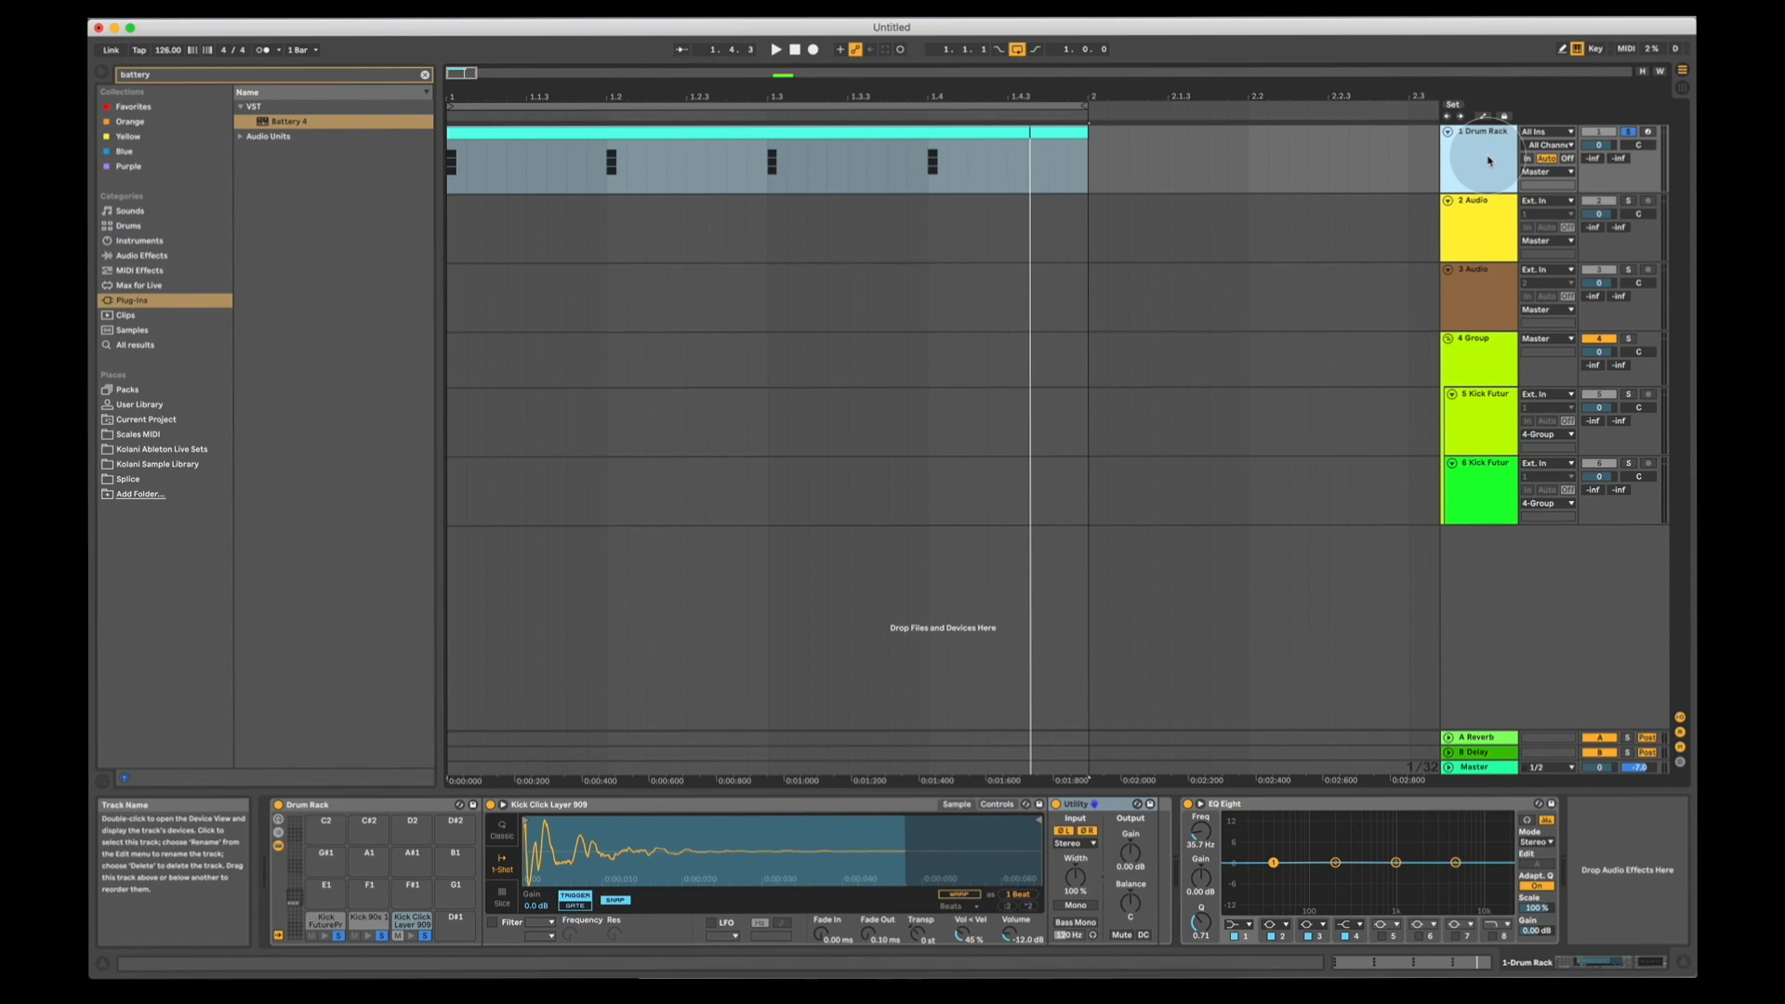
pyautogui.click(325, 919)
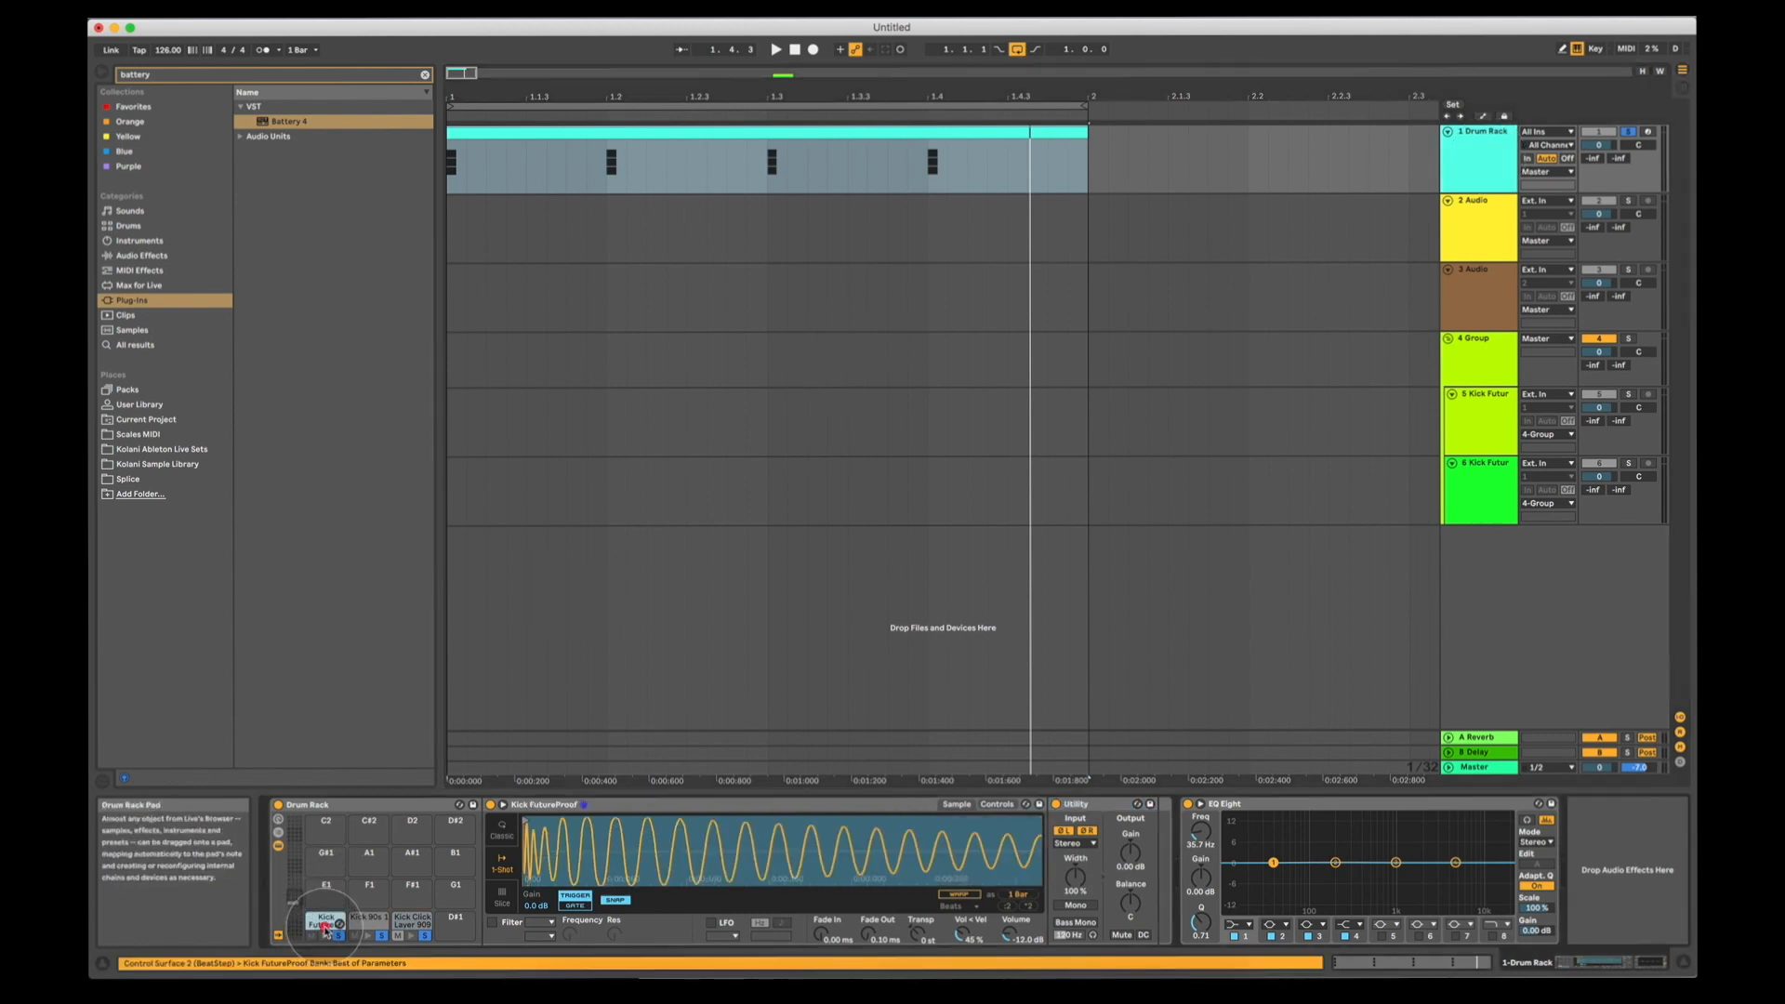